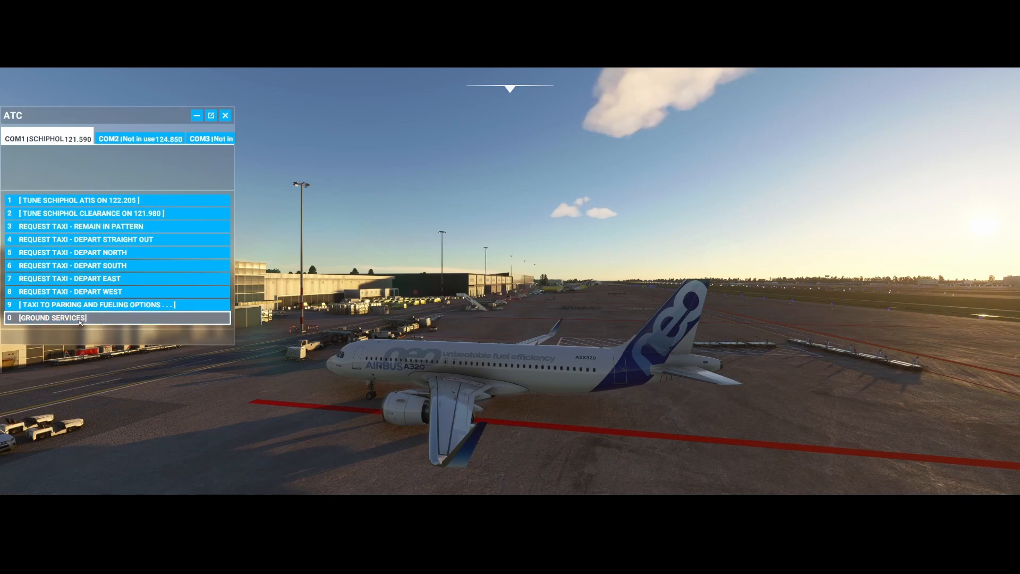
# Step: Show the ATC ground services options and the Toolbar Pushback add-on's services panel
pyautogui.click(52, 318)
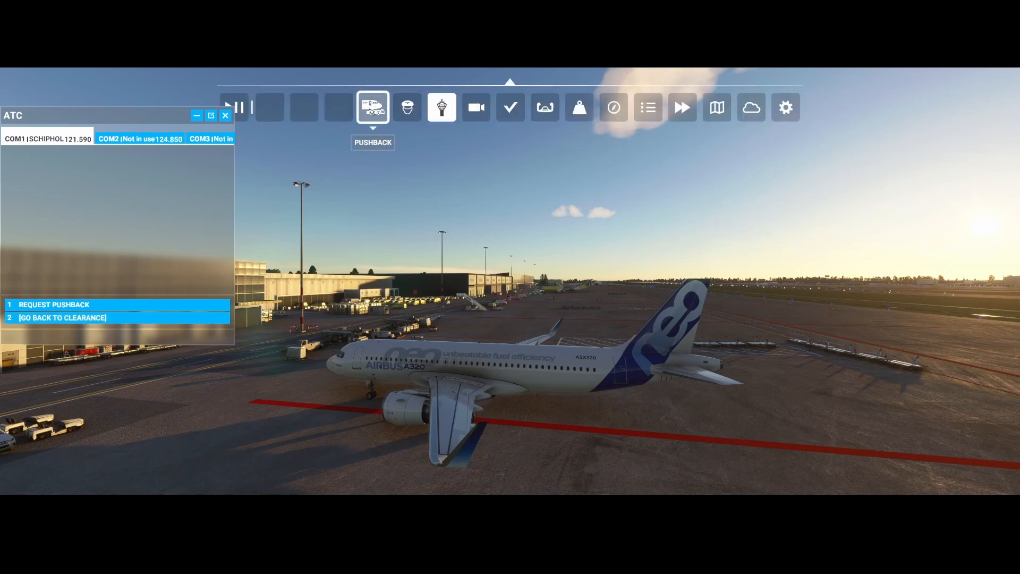
pyautogui.click(373, 108)
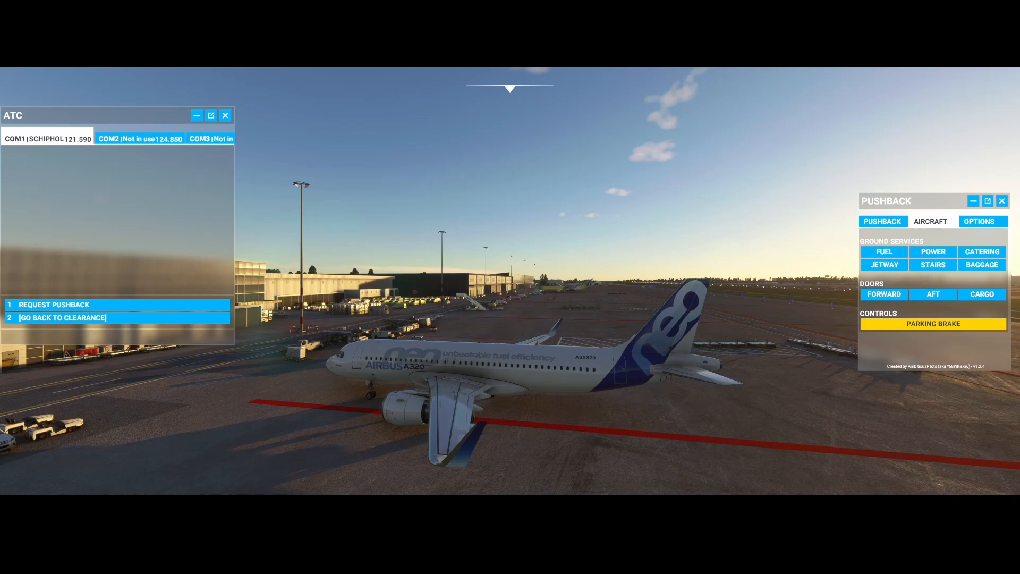
pyautogui.moveTo(665, 360)
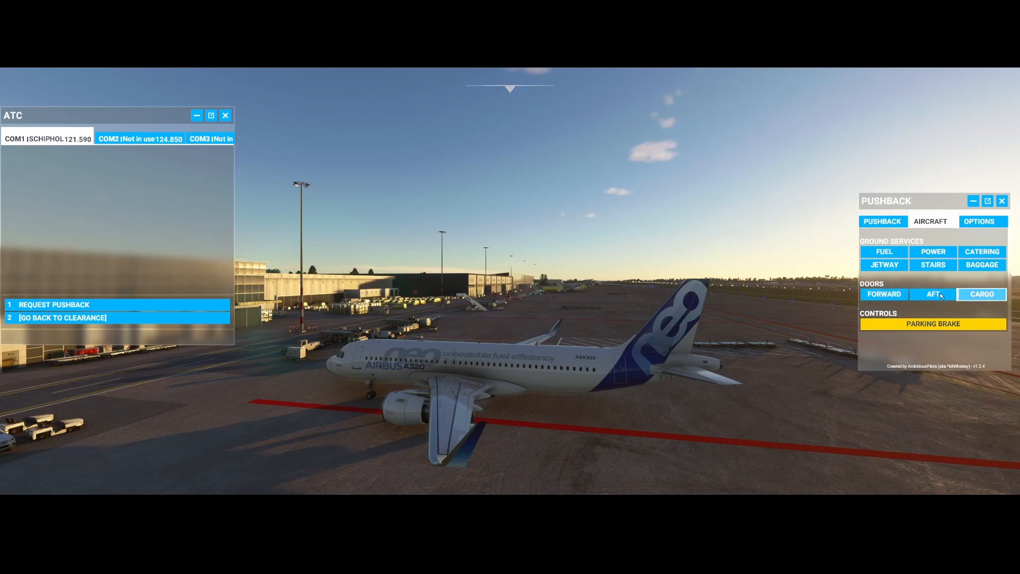
# Step: Open the aircraft's aft and forward doors from the Pushback panel
pyautogui.click(883, 295)
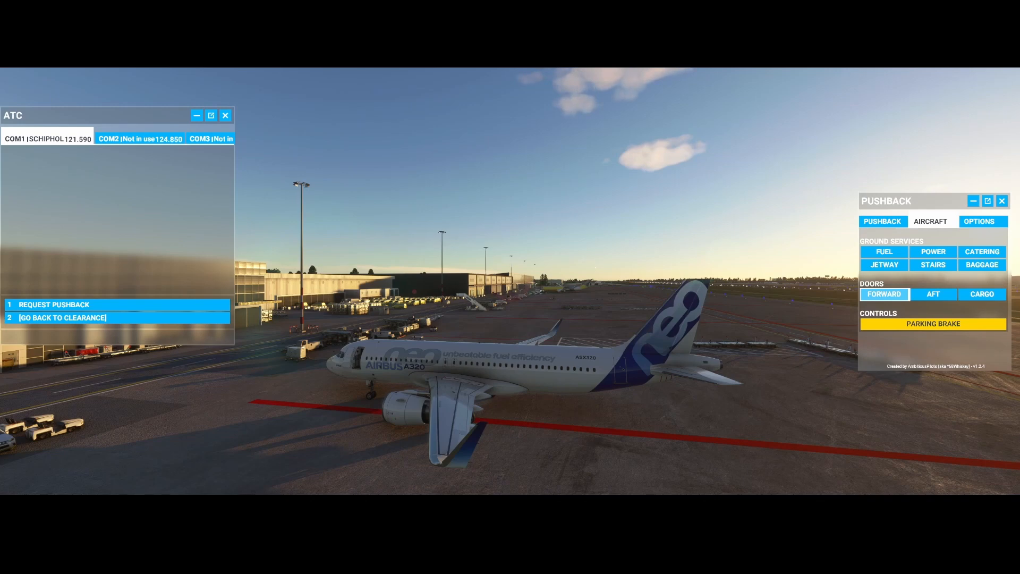
pyautogui.click(883, 293)
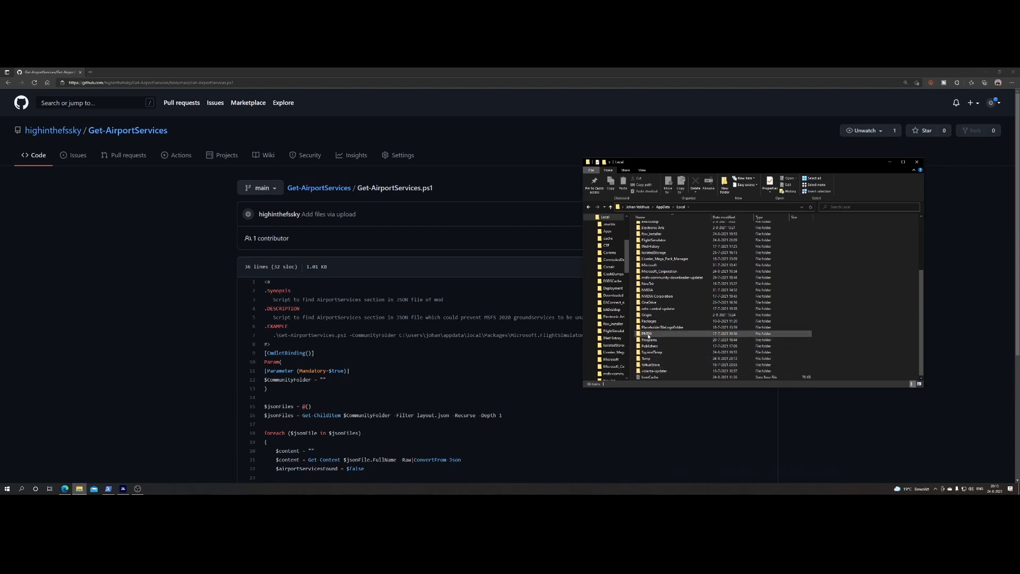
# Step: Browse into the simulator's LocalCache Packages Community folder and look over its add-on folders
pyautogui.doubleClick(648, 319)
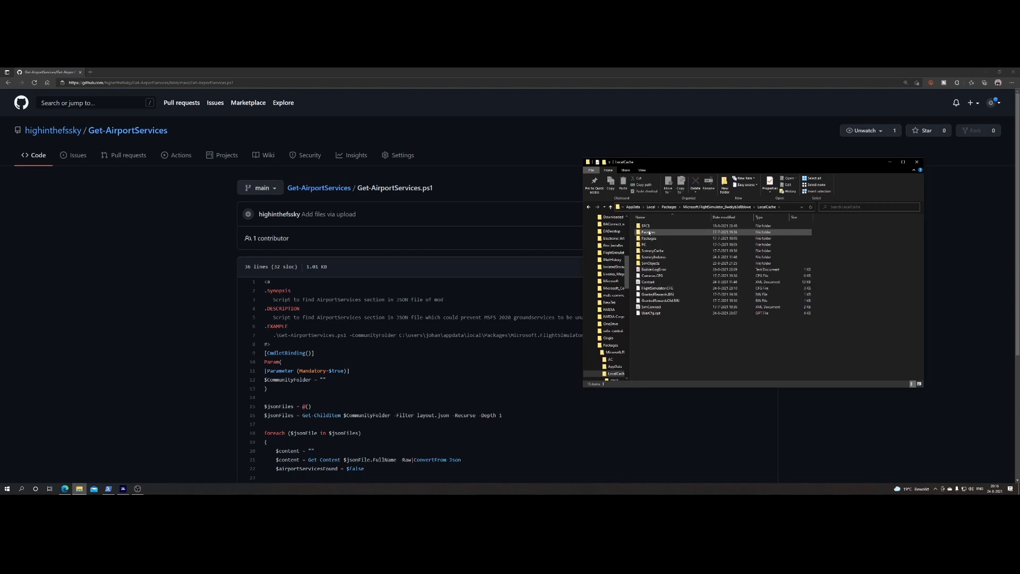
pyautogui.doubleClick(648, 231)
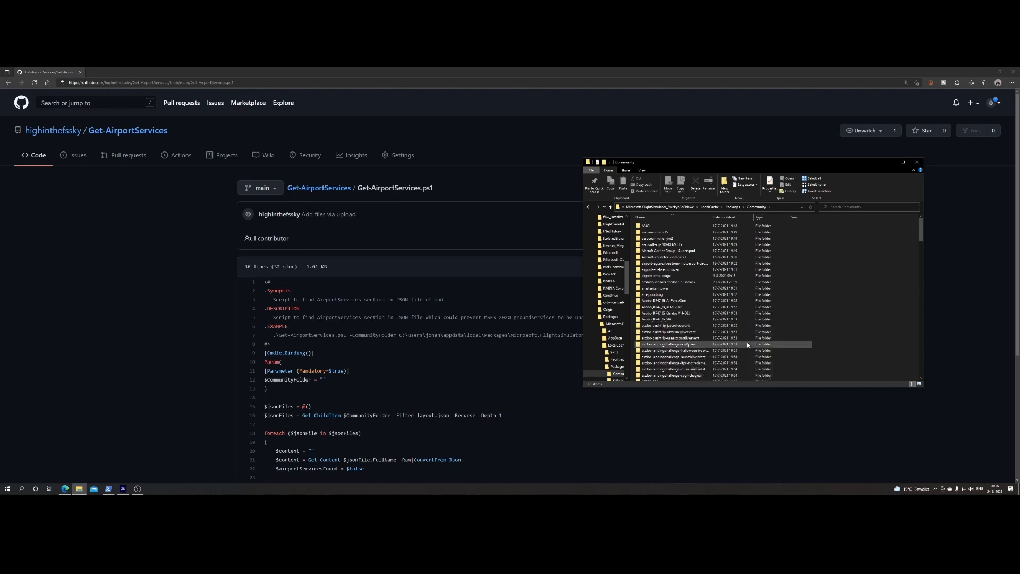
pyautogui.click(667, 256)
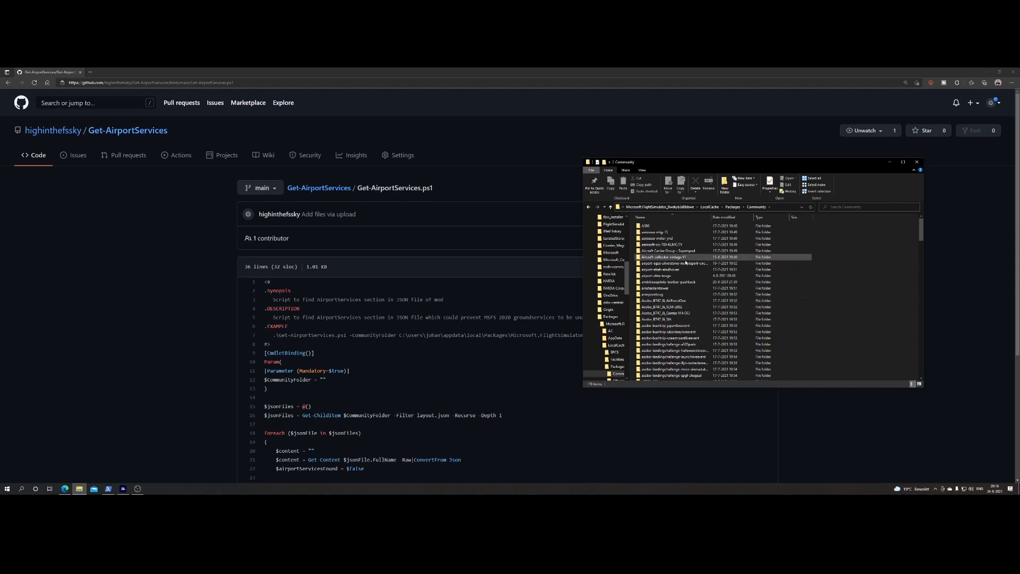
pyautogui.click(673, 262)
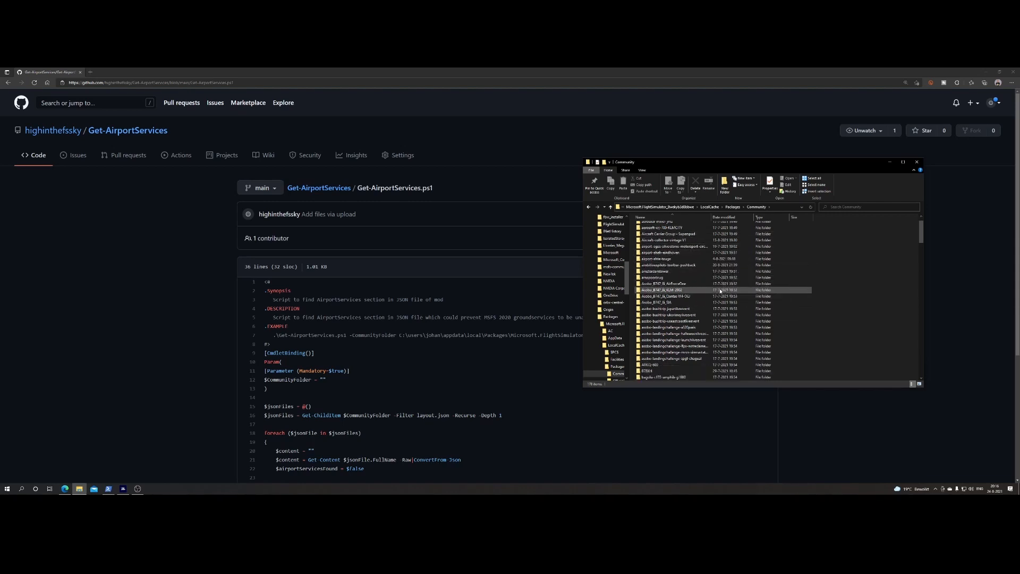
pyautogui.scroll(-3)
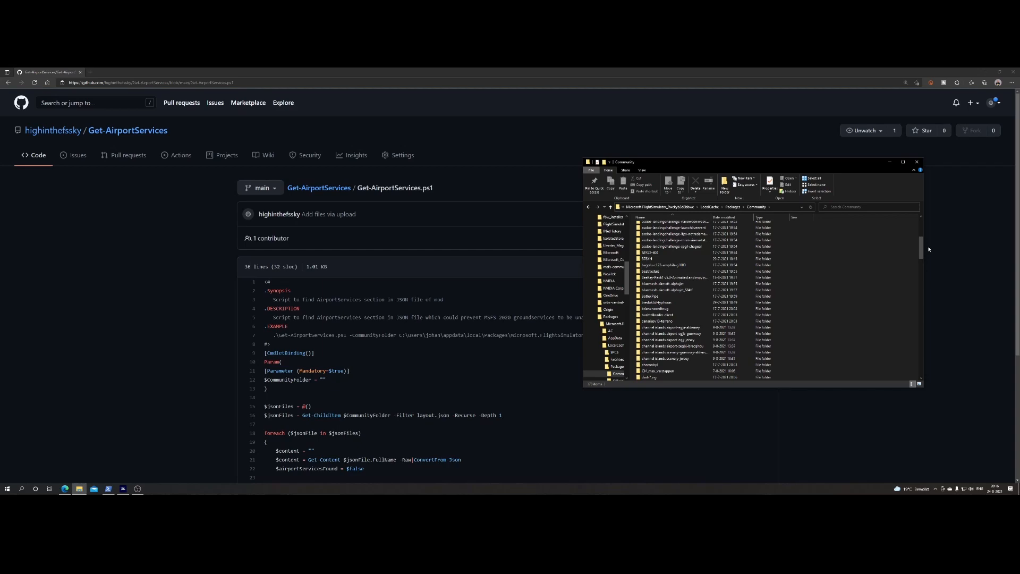
pyautogui.scroll(-3)
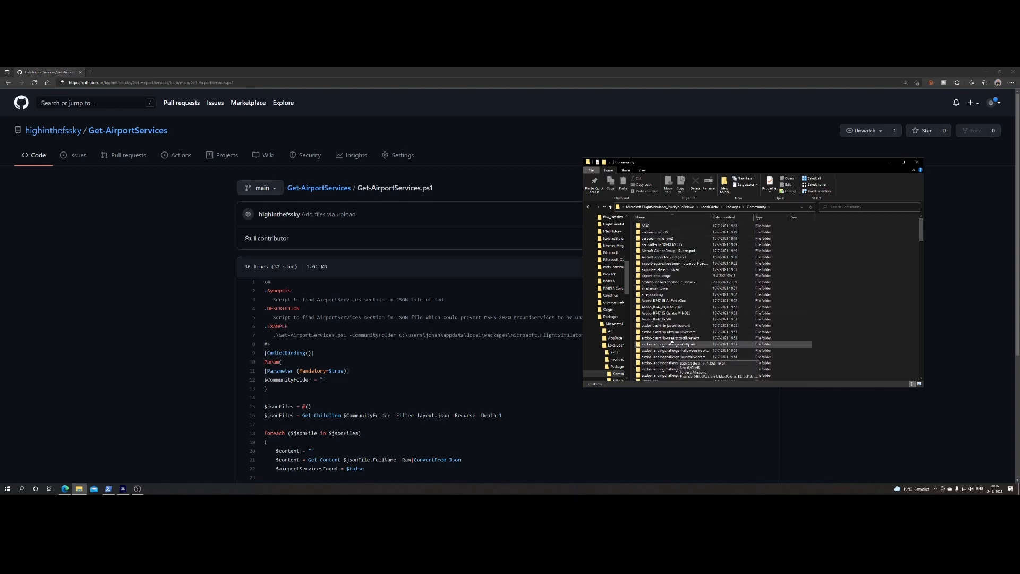
# Step: Open the first add-on folder's layout.json in Notepad via Open with
pyautogui.click(645, 226)
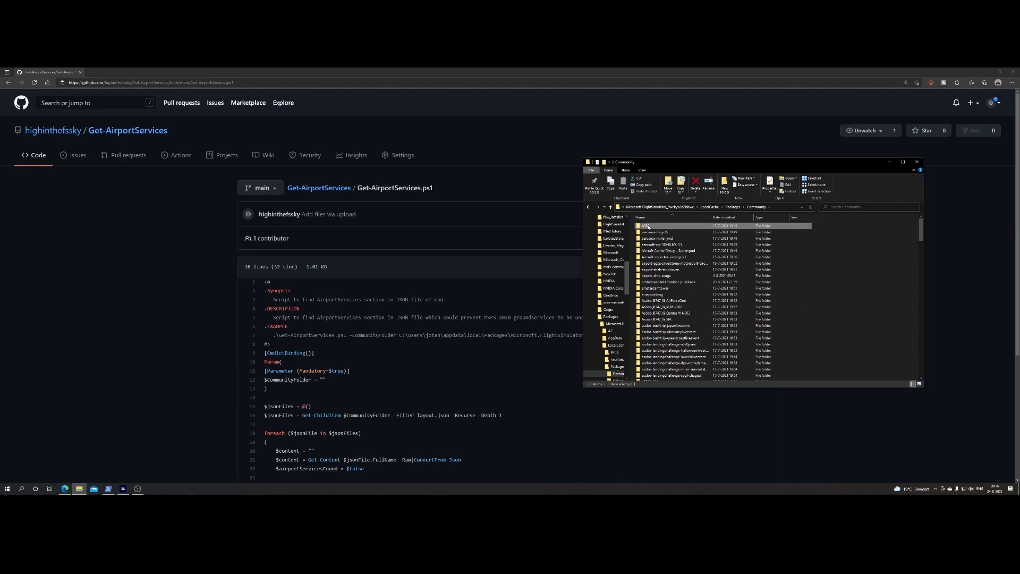
pyautogui.doubleClick(644, 225)
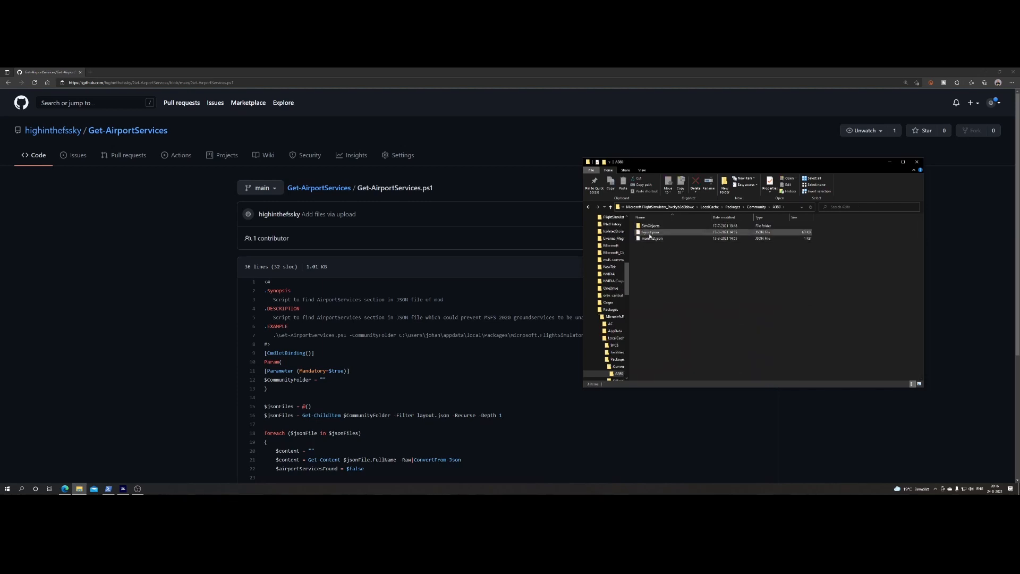
pyautogui.rightClick(650, 233)
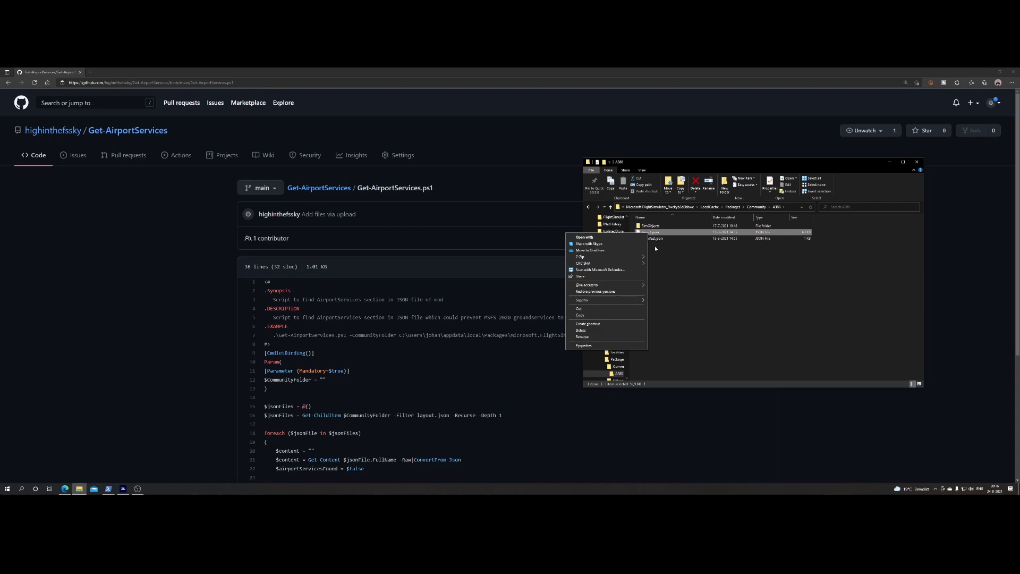
pyautogui.click(584, 237)
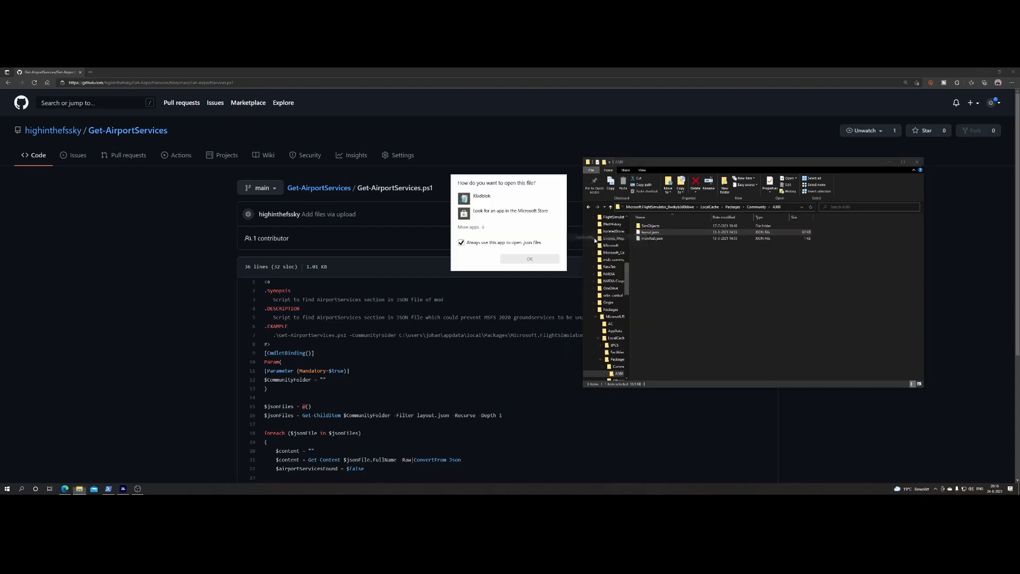
pyautogui.click(509, 197)
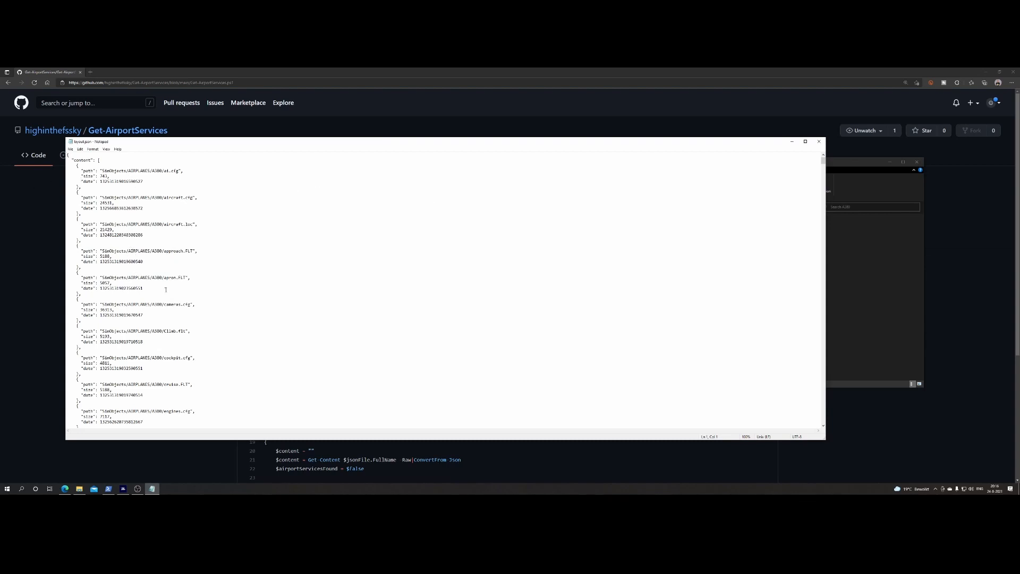
pyautogui.moveTo(708, 238)
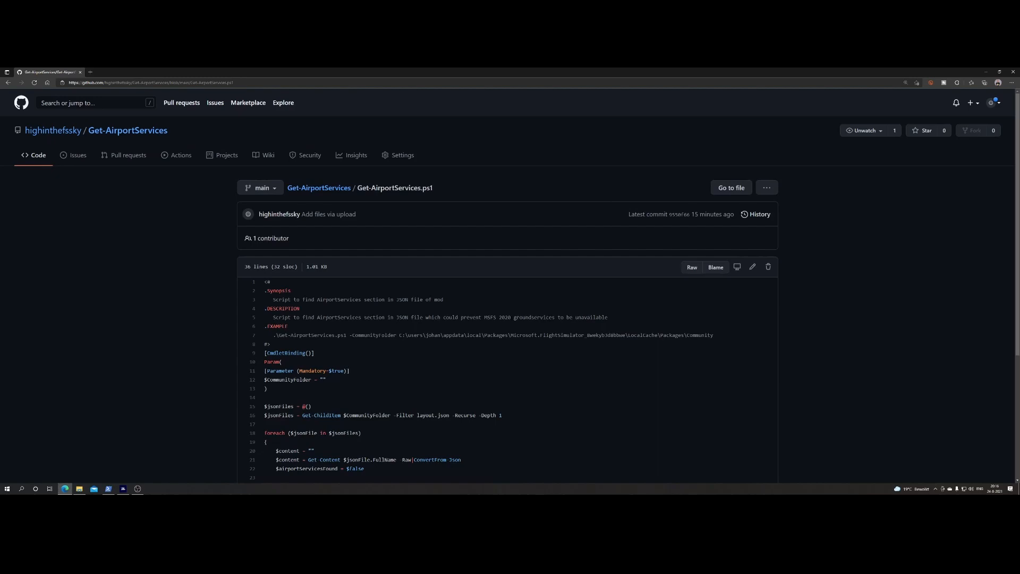
# Step: Switch to PowerShell and list the Bureaublad folder containing Get-AirportServices.ps1
pyautogui.scroll(-3)
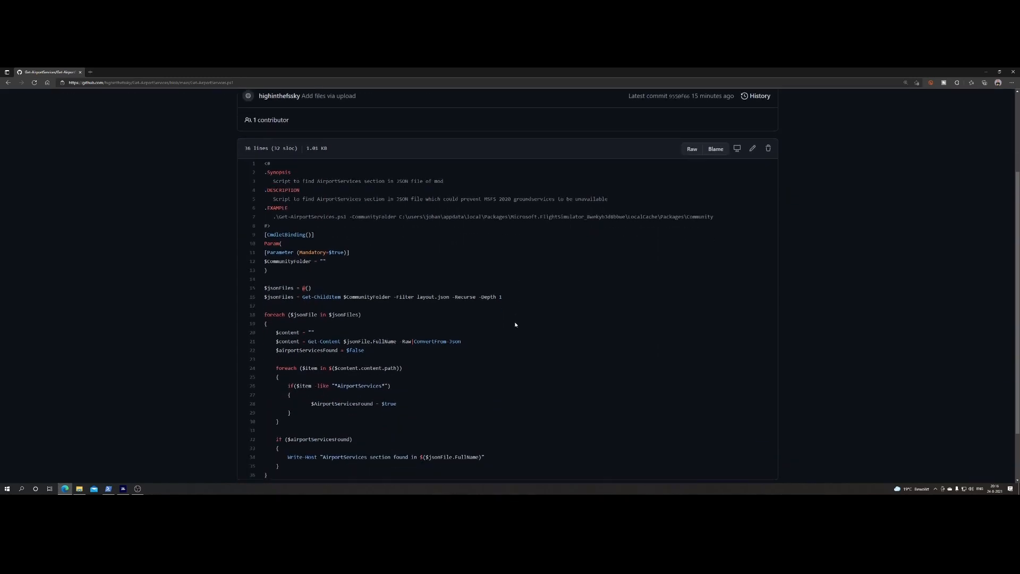
pyautogui.moveTo(533, 288)
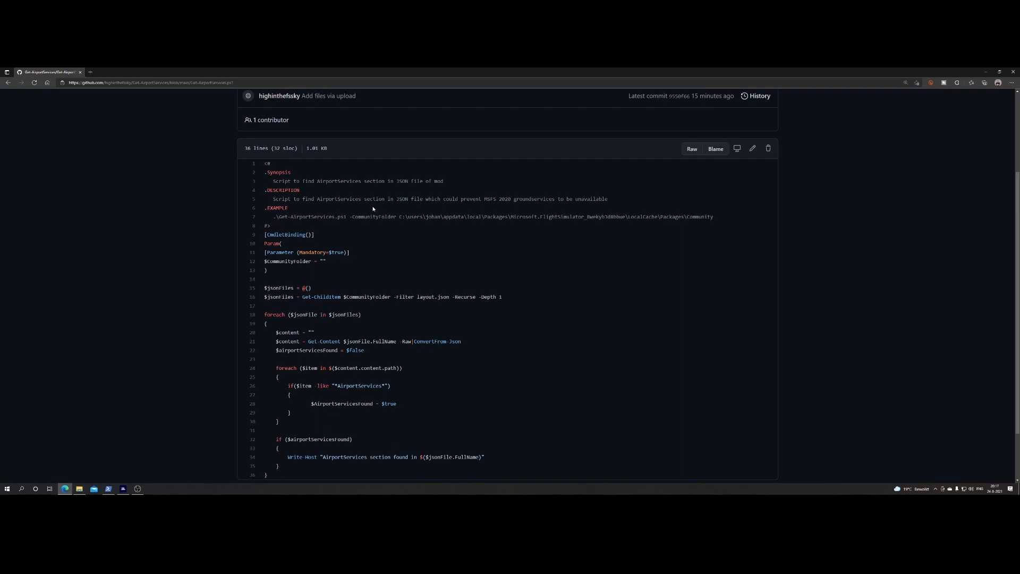
pyautogui.moveTo(527, 231)
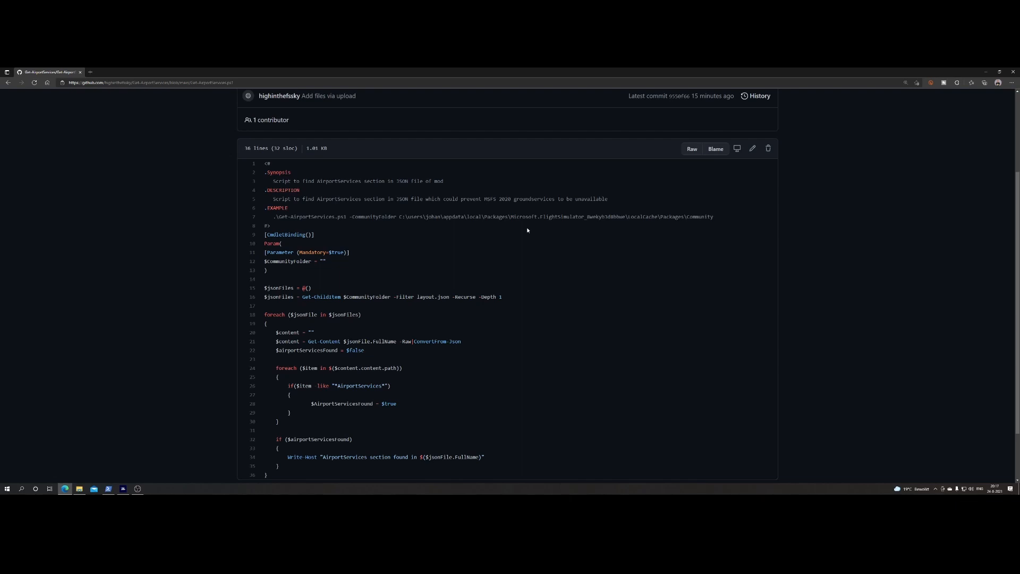
pyautogui.moveTo(337, 261)
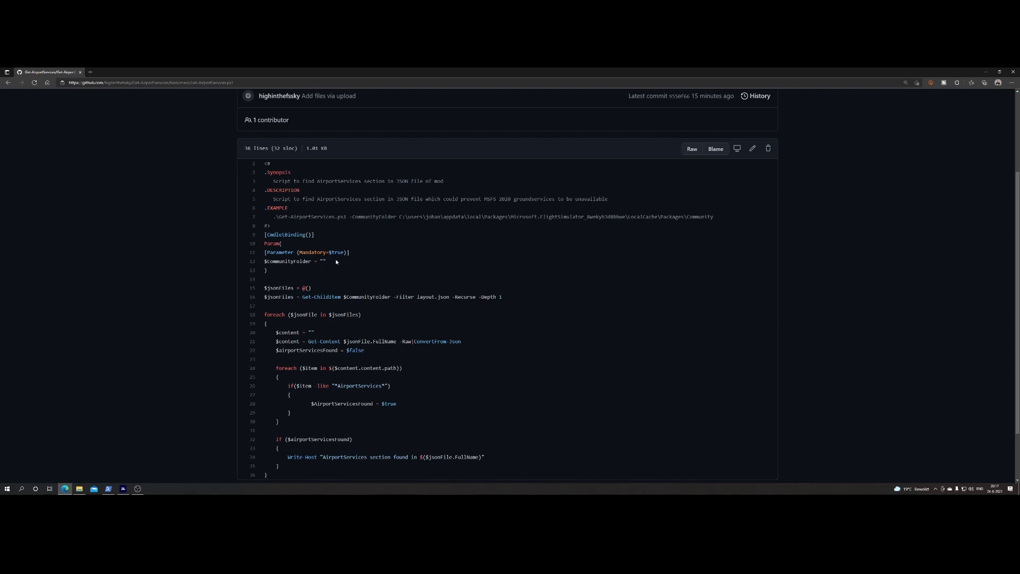
pyautogui.scroll(-3)
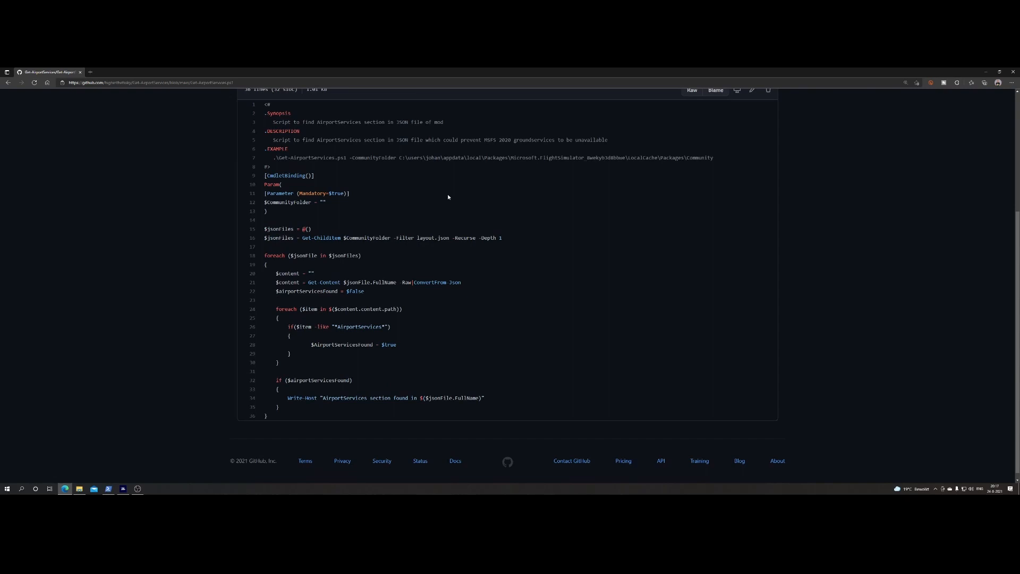
pyautogui.moveTo(484, 280)
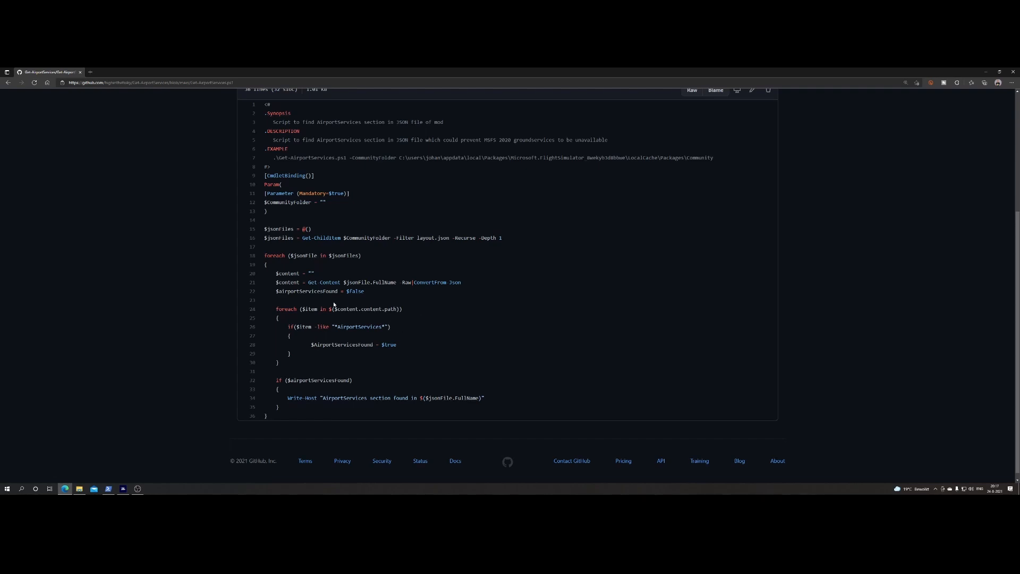
pyautogui.doubleClick(357, 326)
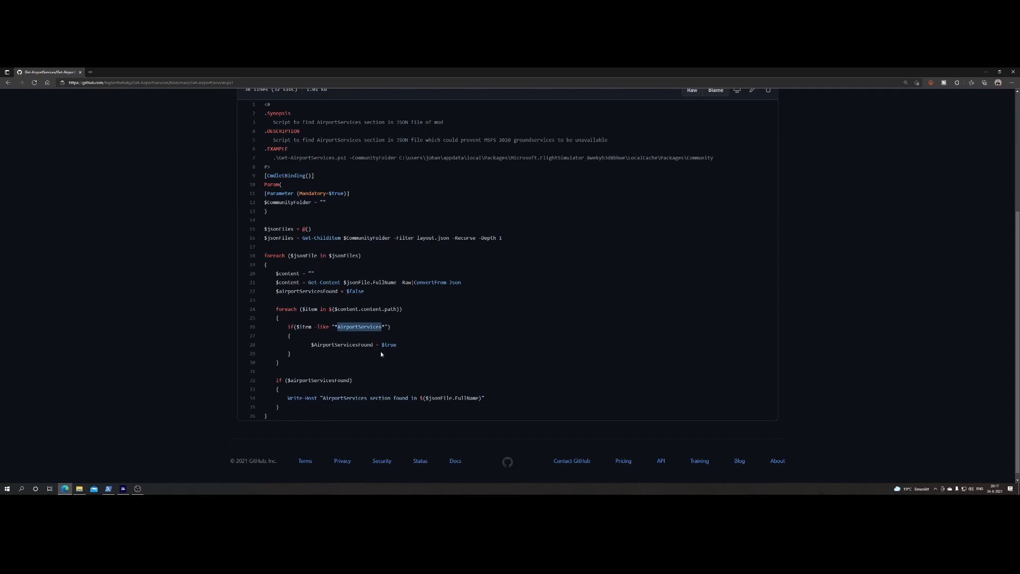
pyautogui.moveTo(413, 379)
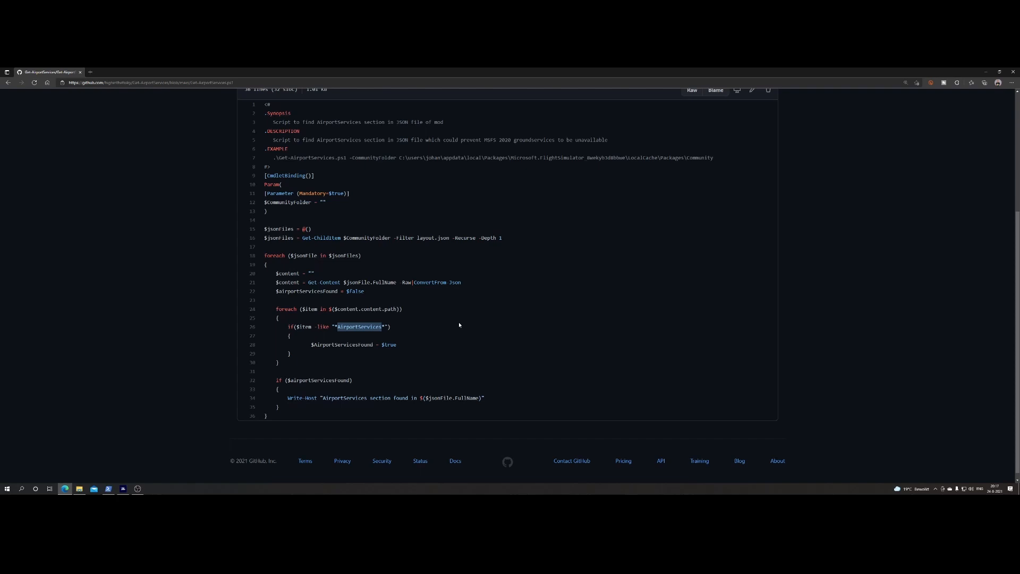
pyautogui.moveTo(403, 338)
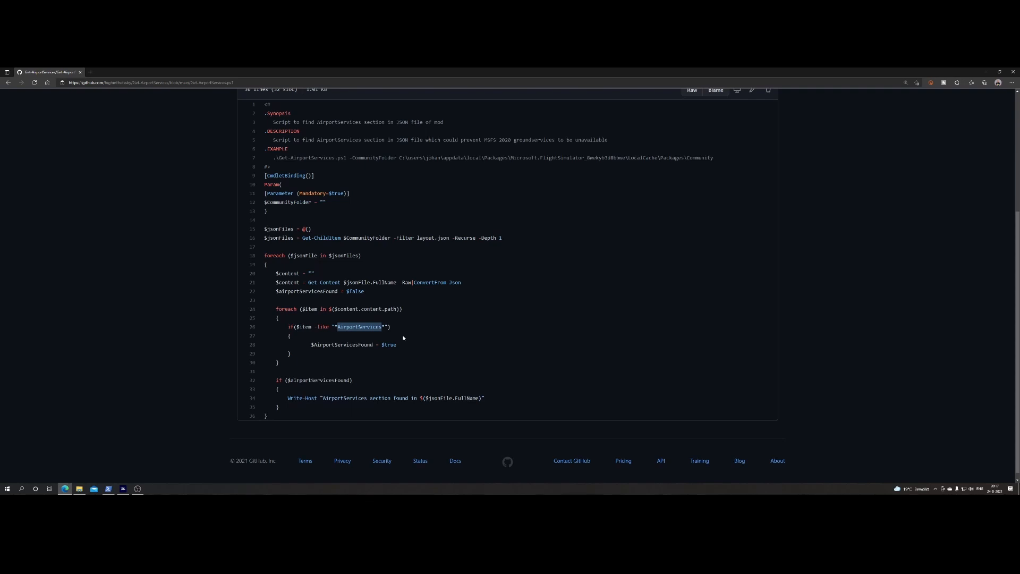
pyautogui.click(108, 488)
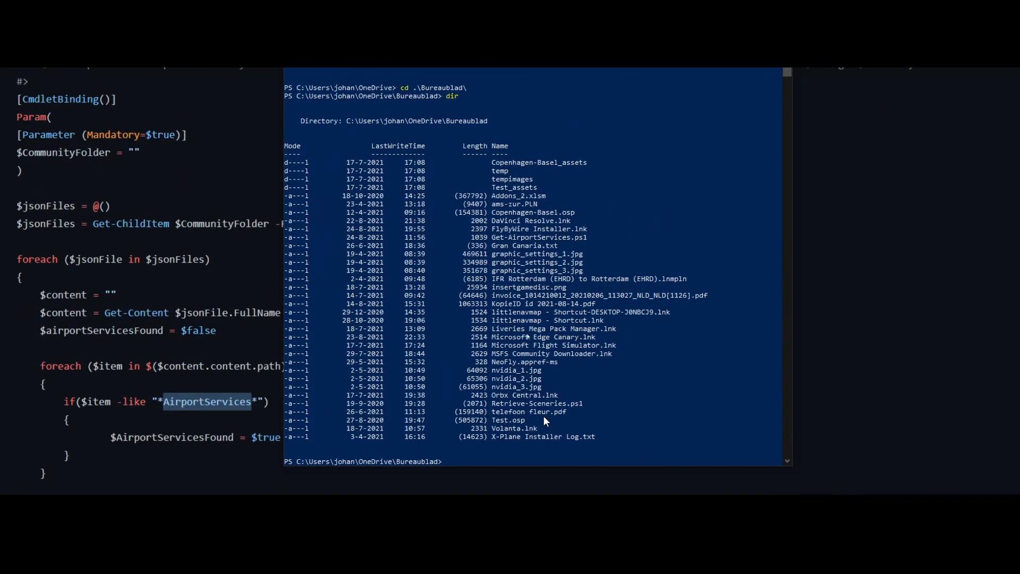
# Step: Run Set-ExecutionPolicy -Scope Process -ExecutionPolicy Unrestricted and confirm with y
pyautogui.scroll(-3)
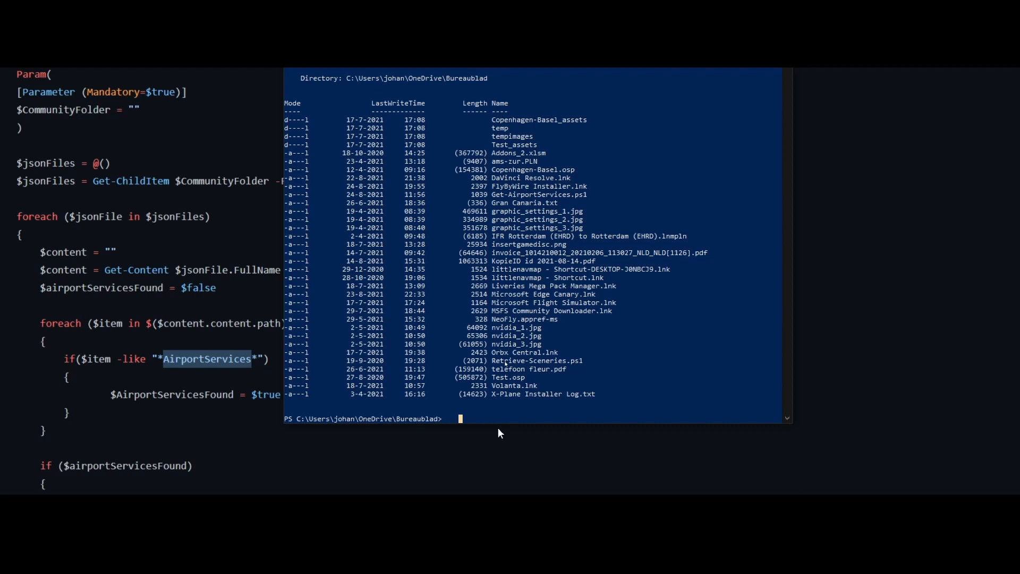
pyautogui.write('set')
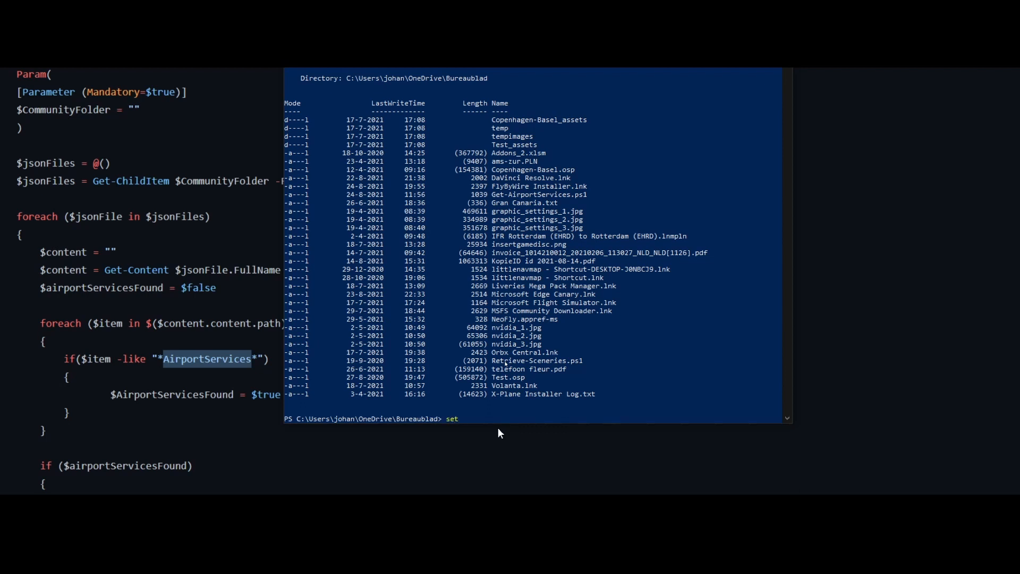
pyautogui.write('-execut')
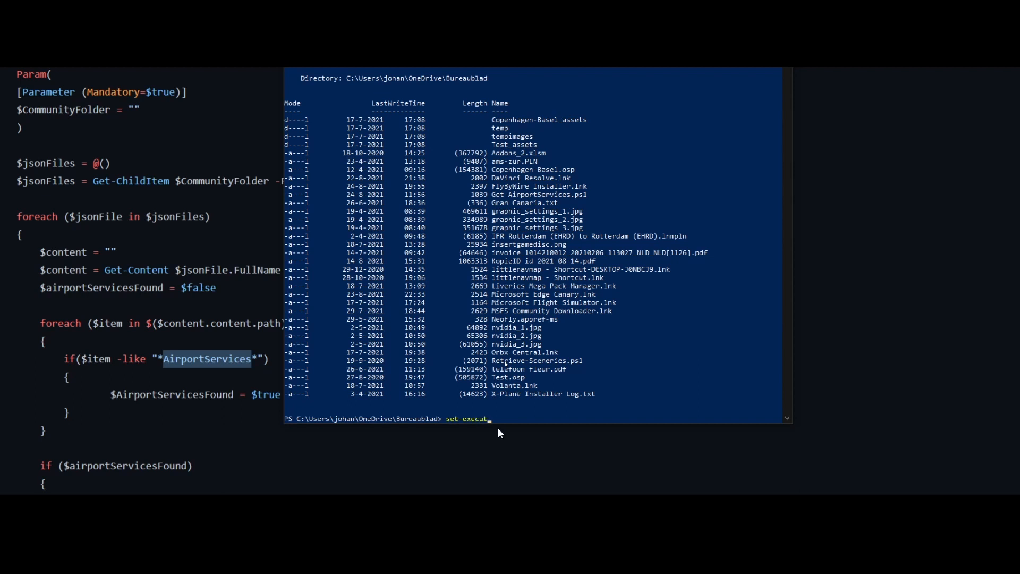
pyautogui.write('ionpoli')
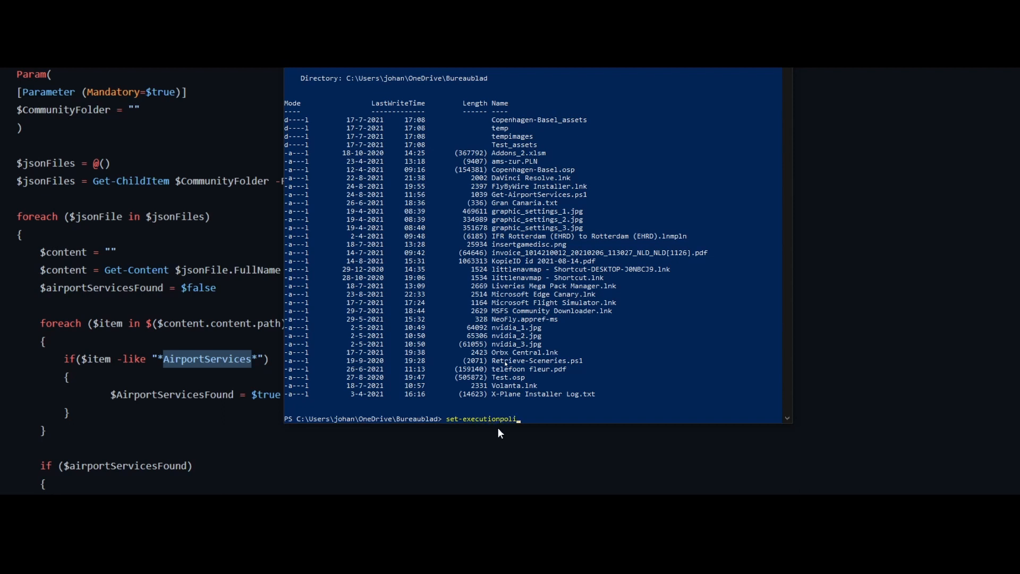
pyautogui.press('Tab')
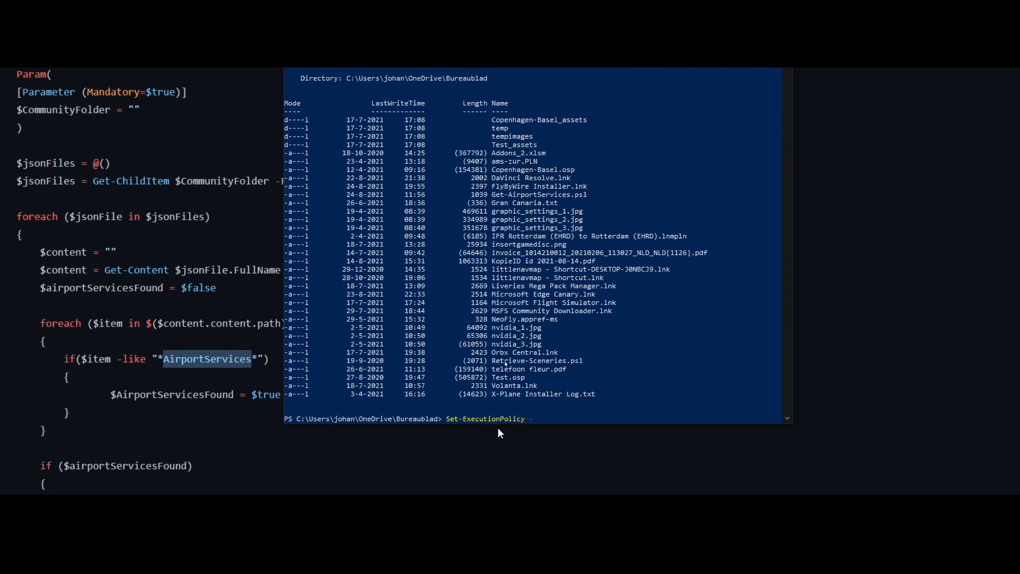
pyautogui.write('Scope')
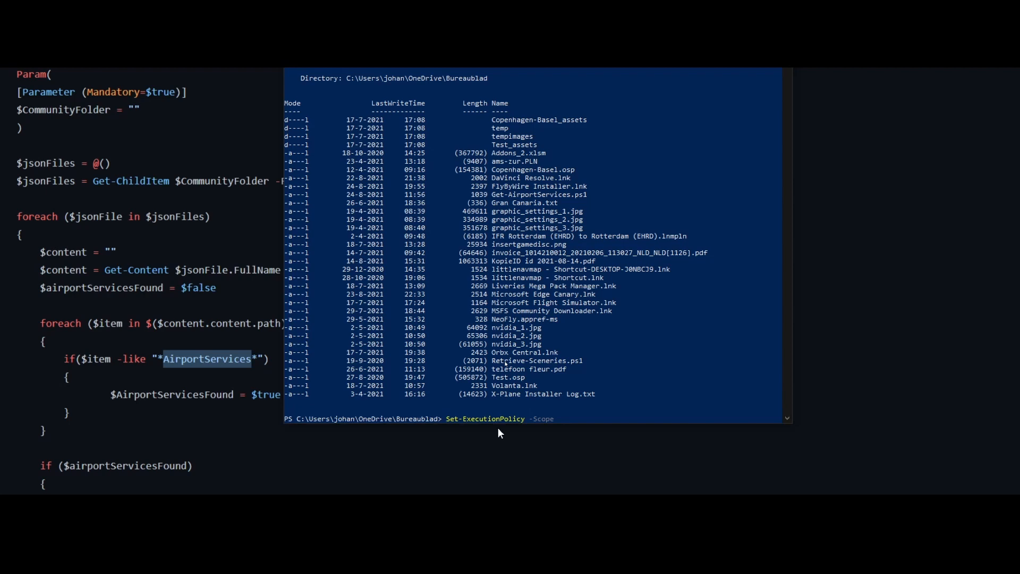
pyautogui.write('LocalMachine')
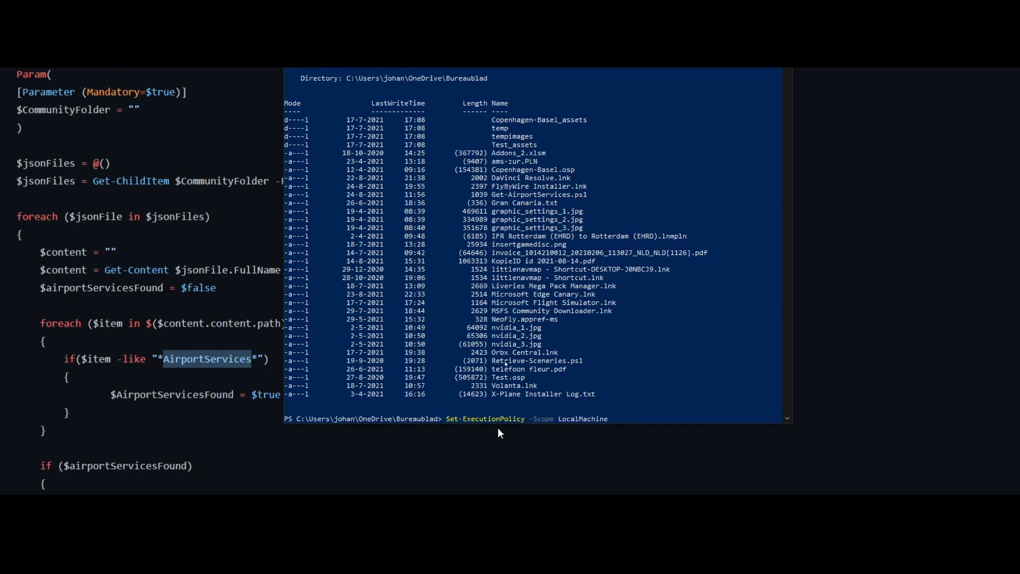
pyautogui.write('Process')
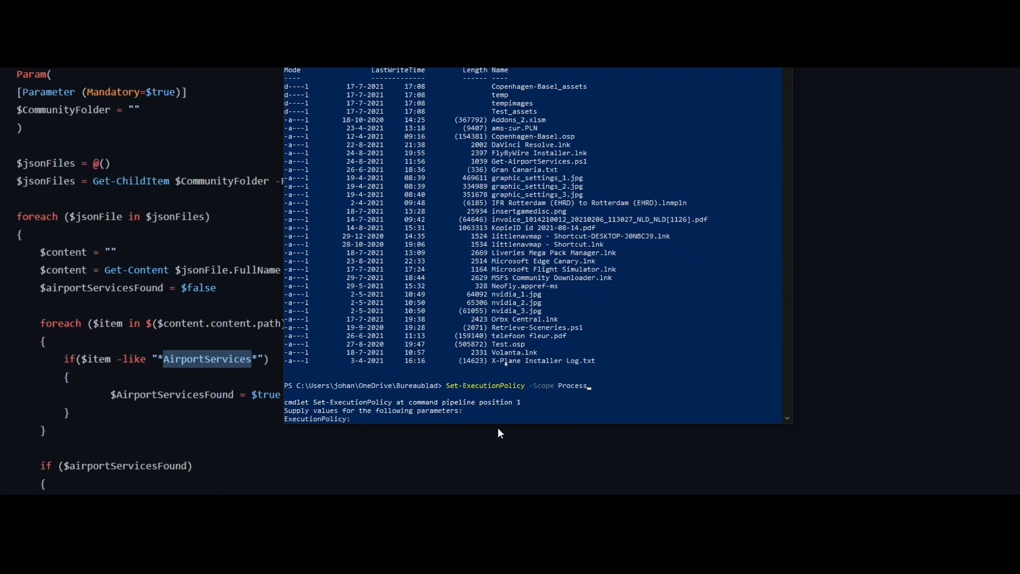
pyautogui.write('un')
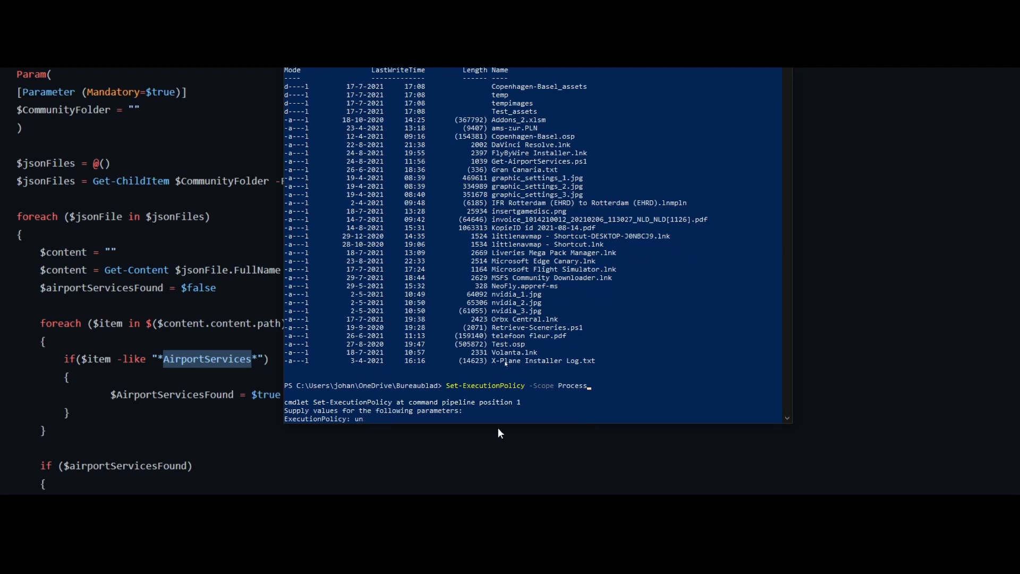
pyautogui.write('restricted')
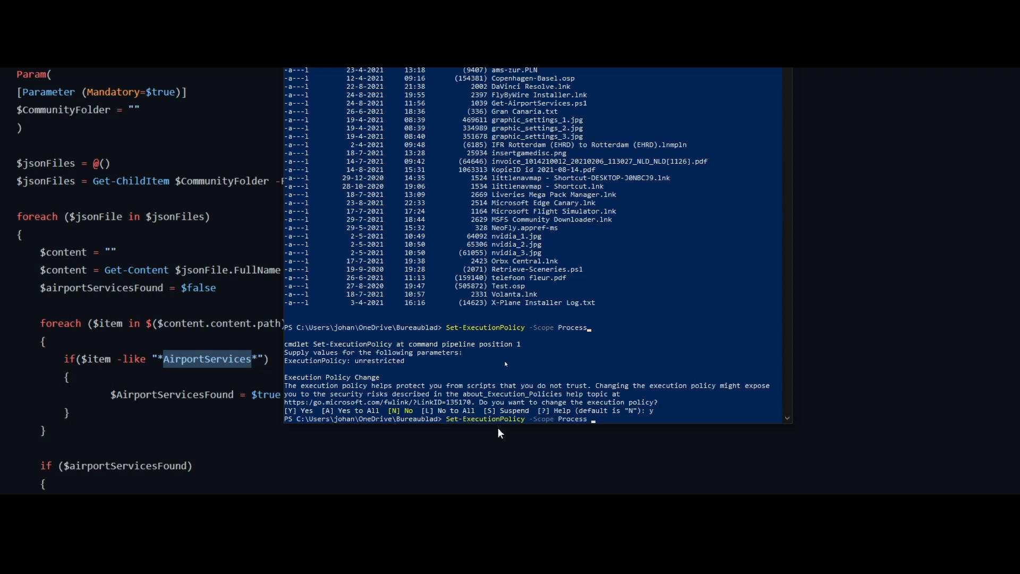
pyautogui.write('Ex')
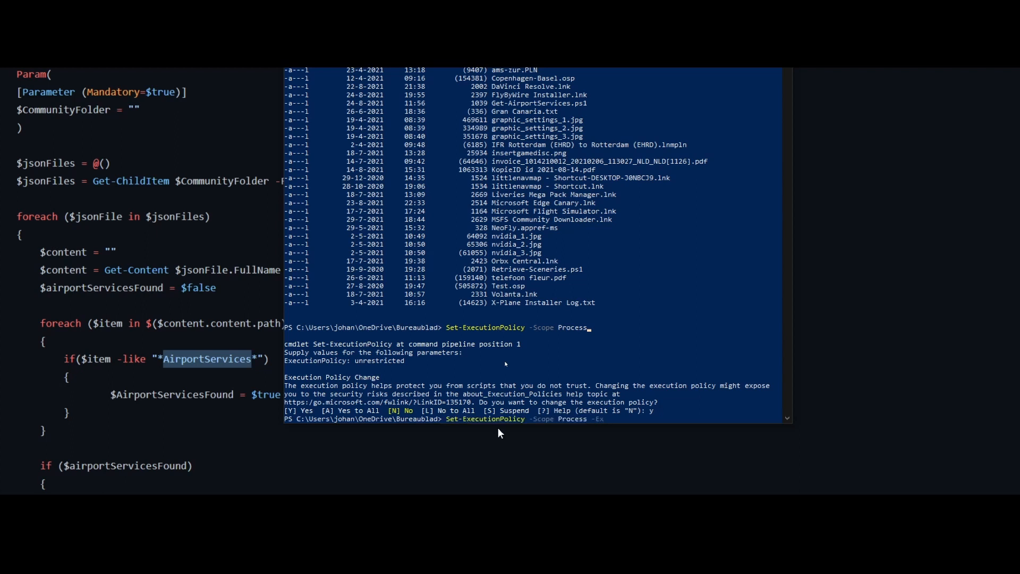
pyautogui.write('-ExecutionPolicy Undefined')
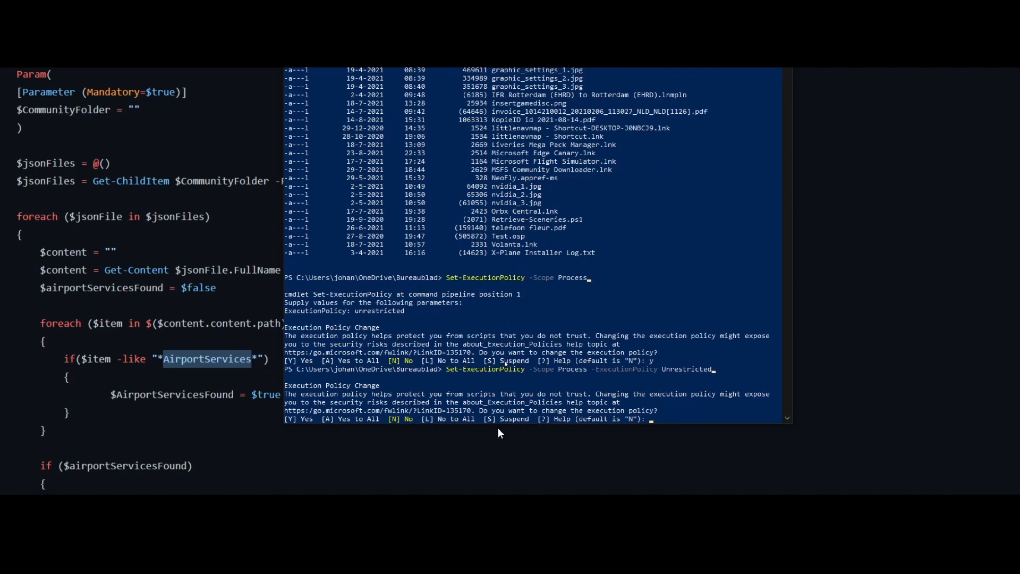
pyautogui.write('y')
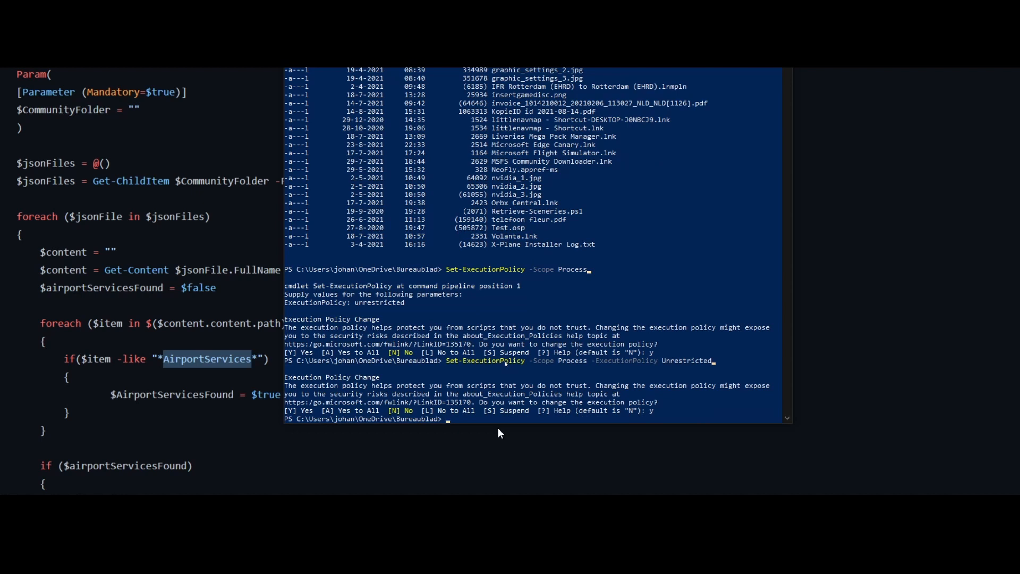
# Step: Run .\Get-AirportServices.ps1 with -CommunityFolder pointing at AppData's LocalCache\Packages\Community folder
pyautogui.write('get-ai')
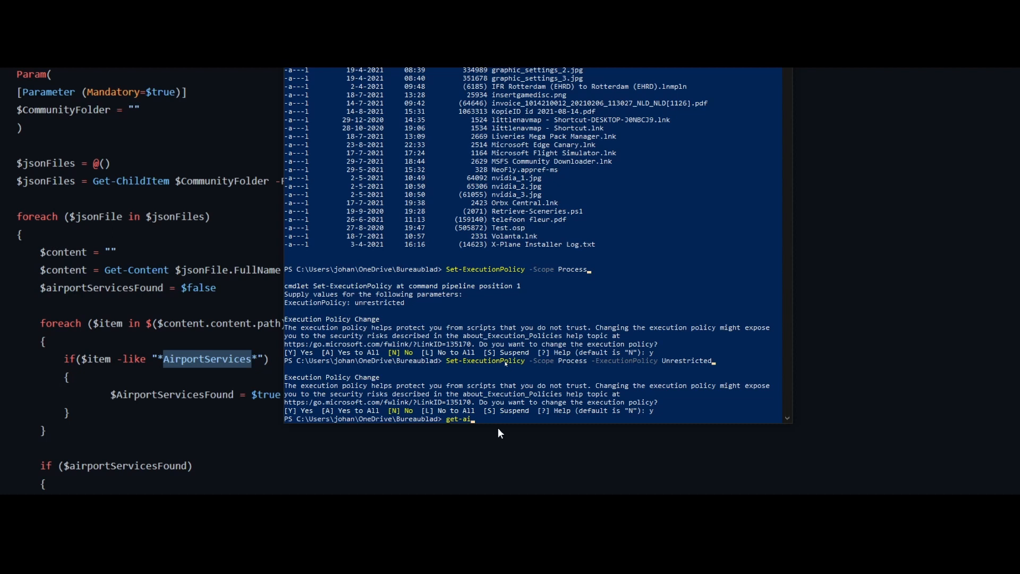
pyautogui.write('.\\Get-AirportServices.ps1')
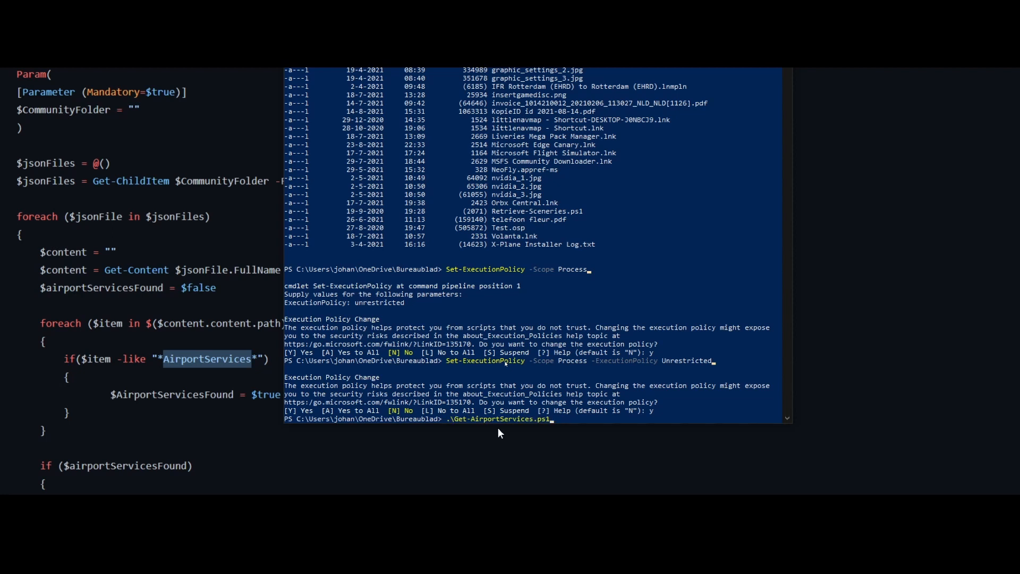
pyautogui.write('-ErrorAction')
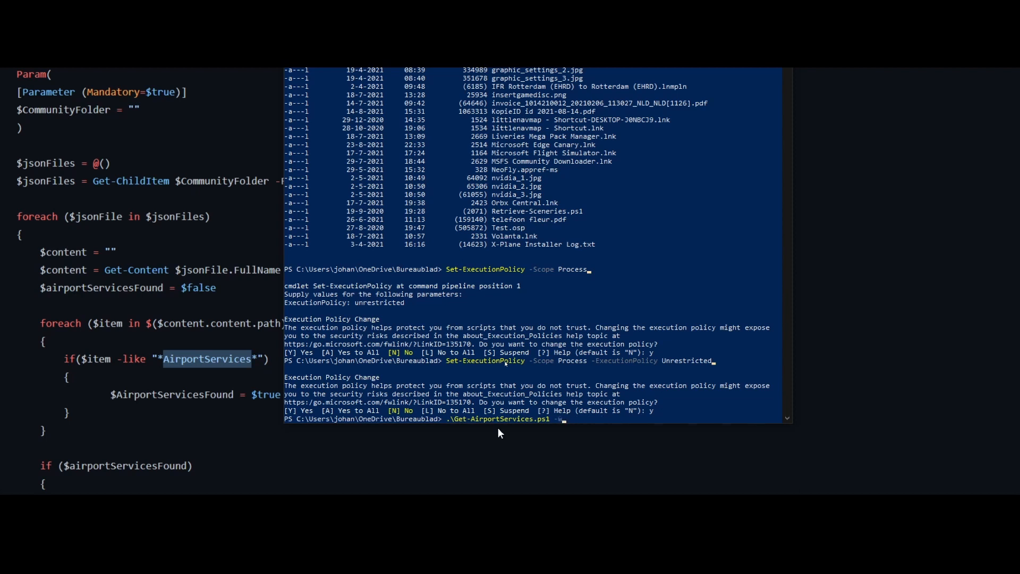
pyautogui.write('-CommunityFolder')
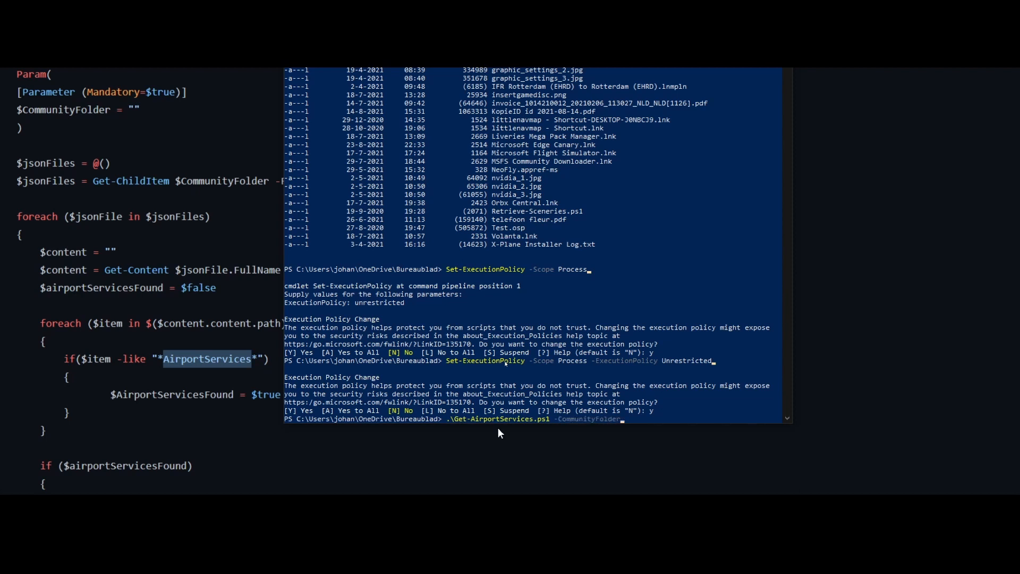
pyautogui.write('c:\\users\\')
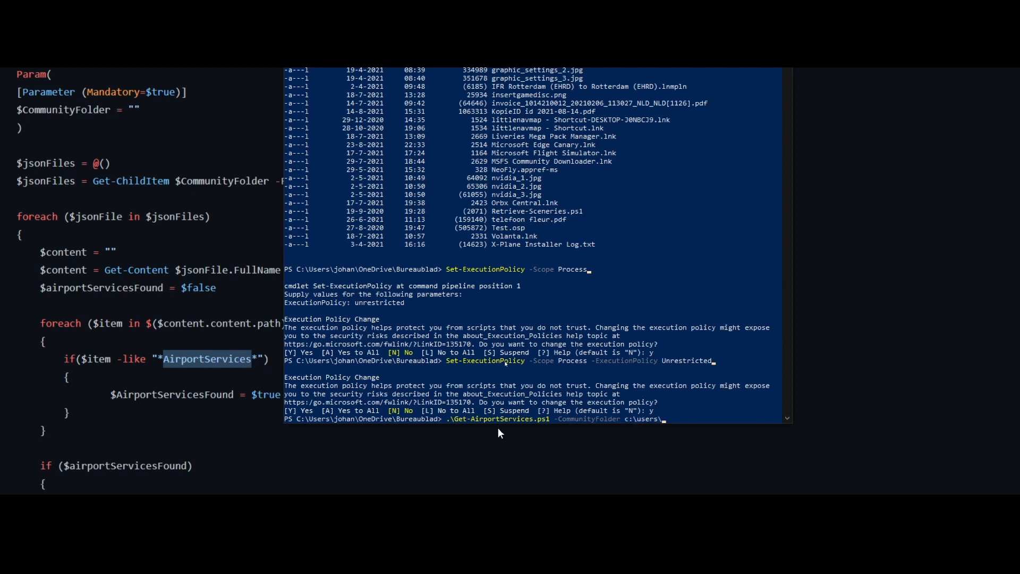
pyautogui.write('johan')
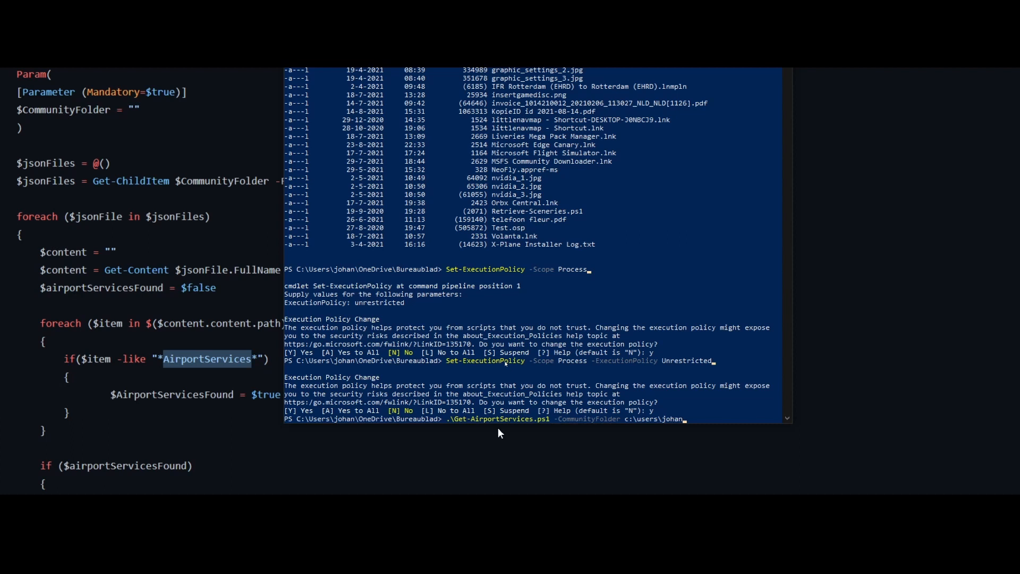
pyautogui.write('a')
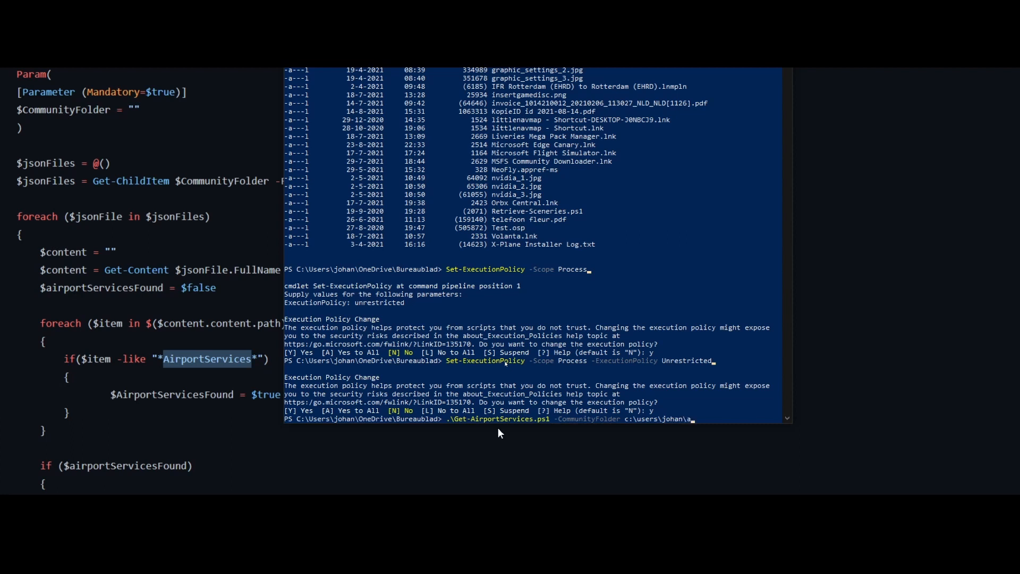
pyautogui.write('ppdata\\Local\\Packages\\Microsoft.FlightSimulator_8wekyb3d8bbwe\\')
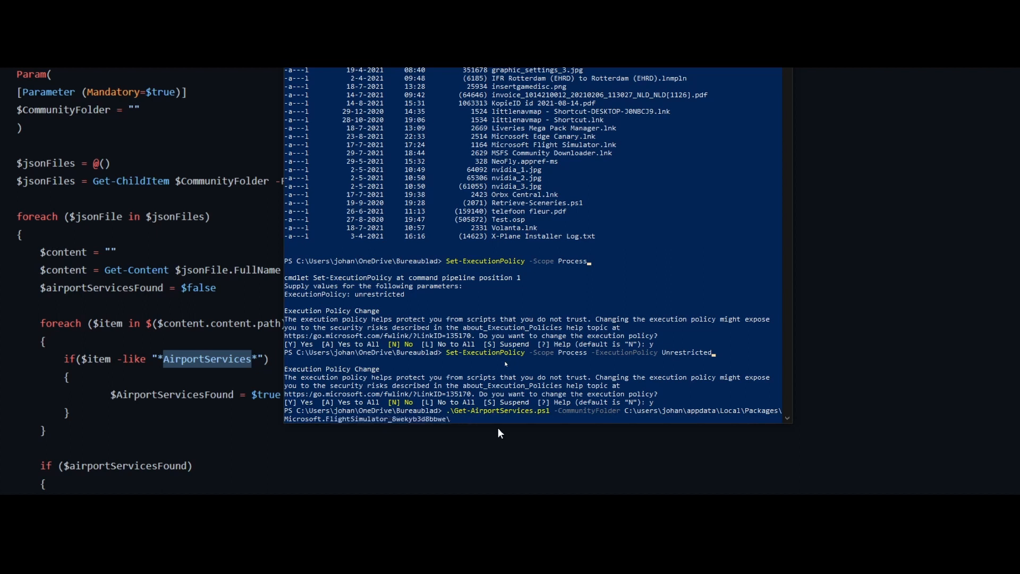
pyautogui.write('LocalCache\\Packages\\')
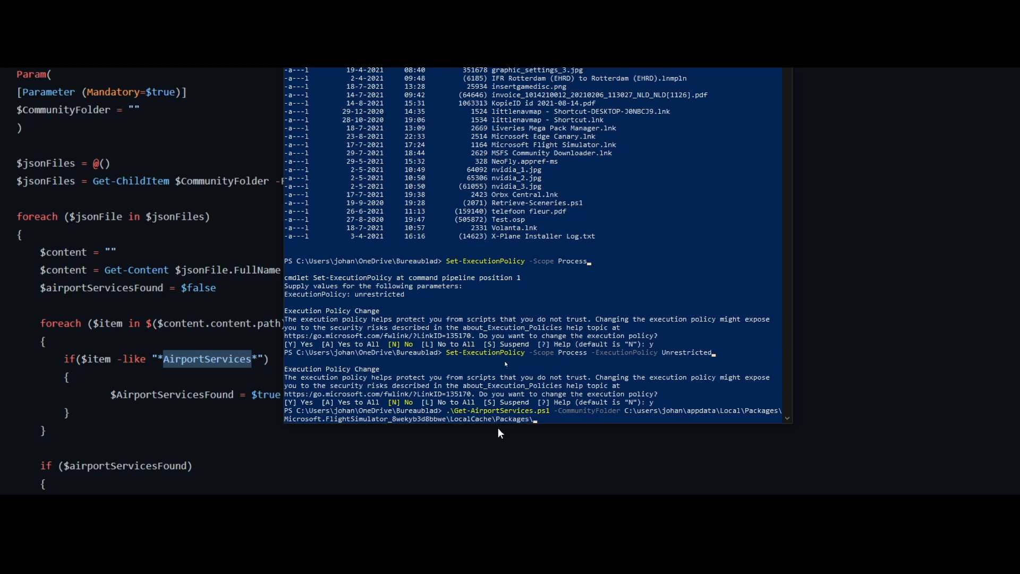
pyautogui.write('Community\\')
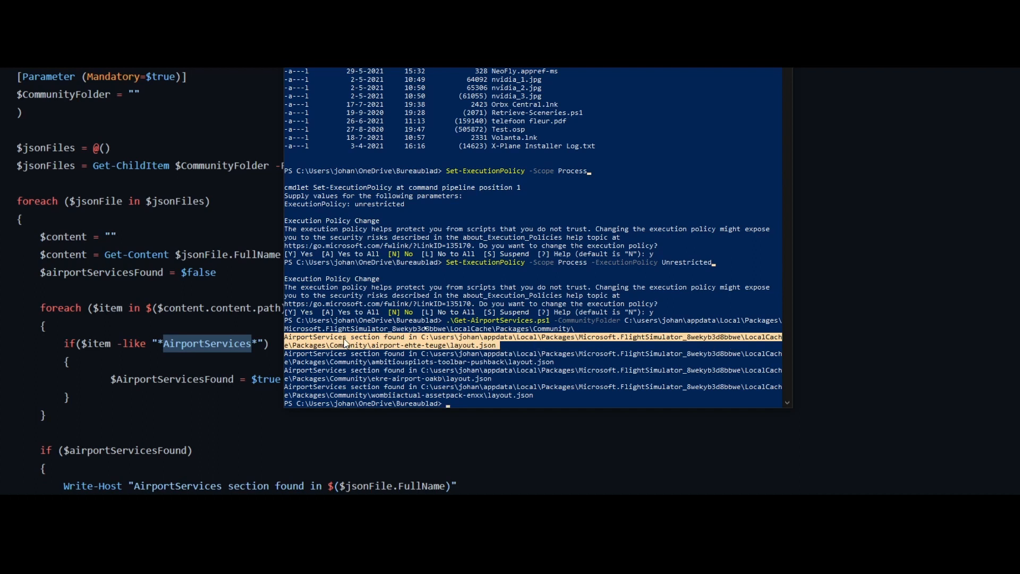
pyautogui.moveTo(417, 352)
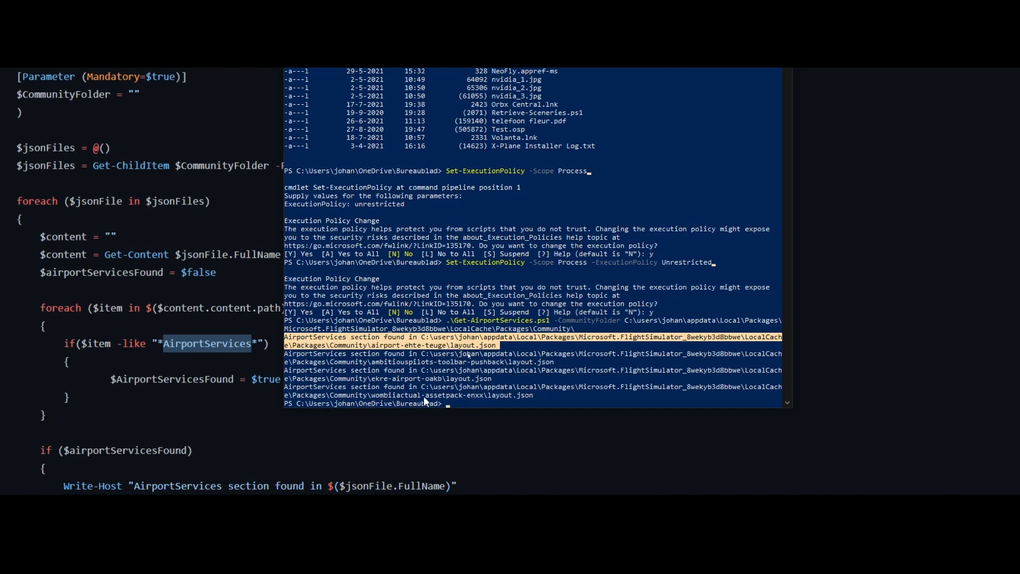
pyautogui.moveTo(482, 402)
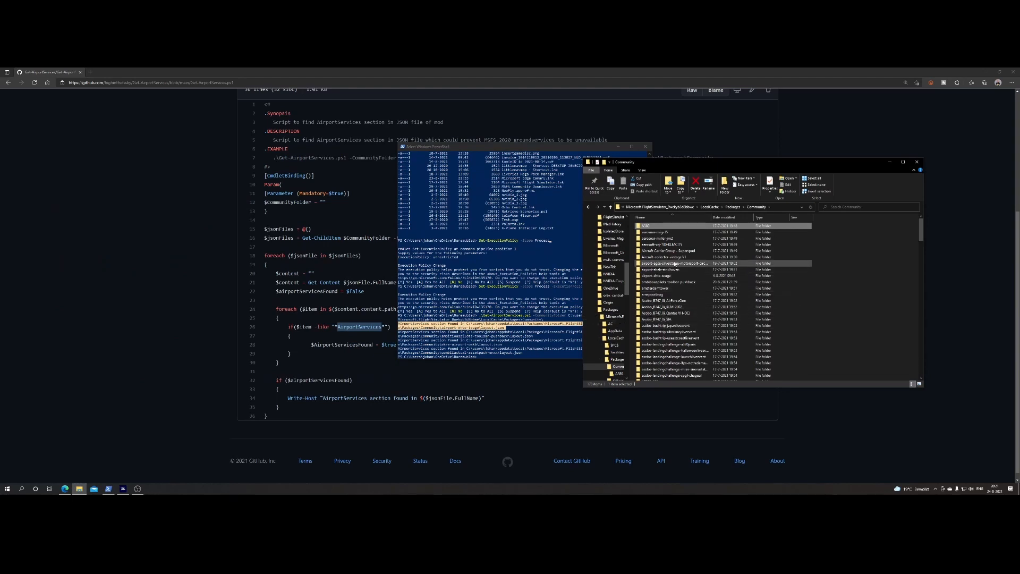
# Step: Open airport-ehte-teuge's layout.json in Notepad without making it the default json app
pyautogui.doubleClick(674, 264)
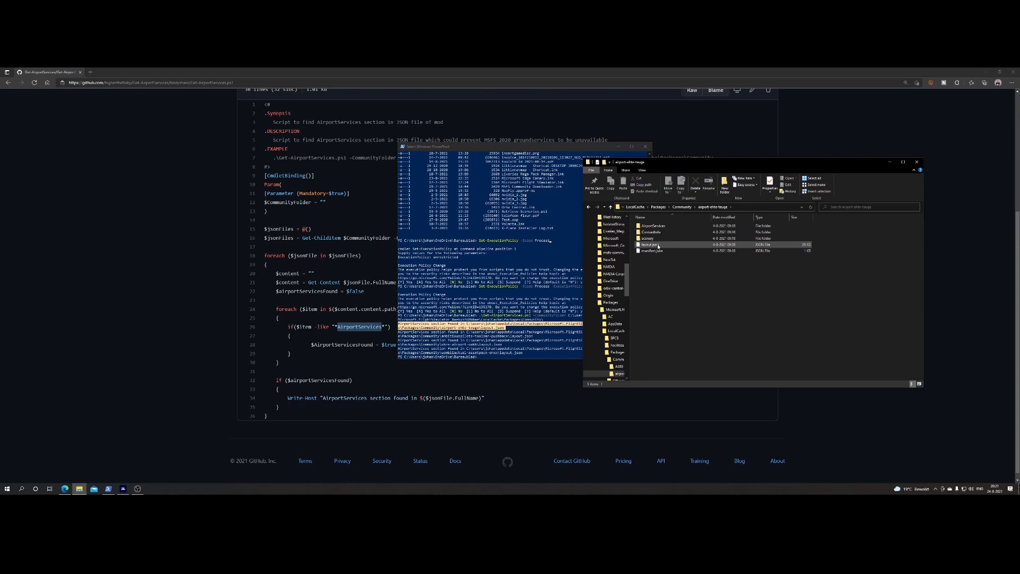
pyautogui.moveTo(650, 244)
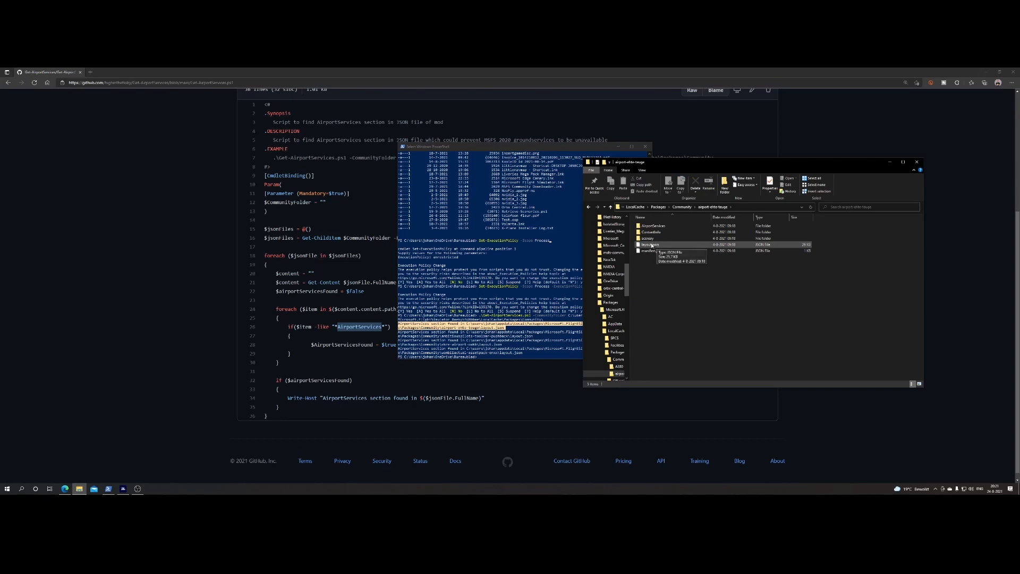
pyautogui.doubleClick(651, 245)
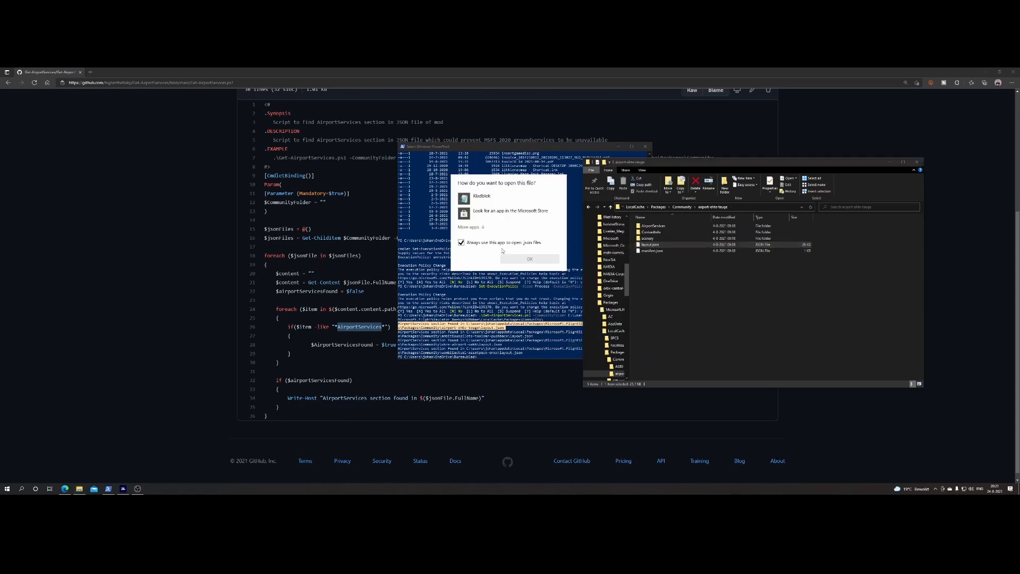
pyautogui.click(462, 242)
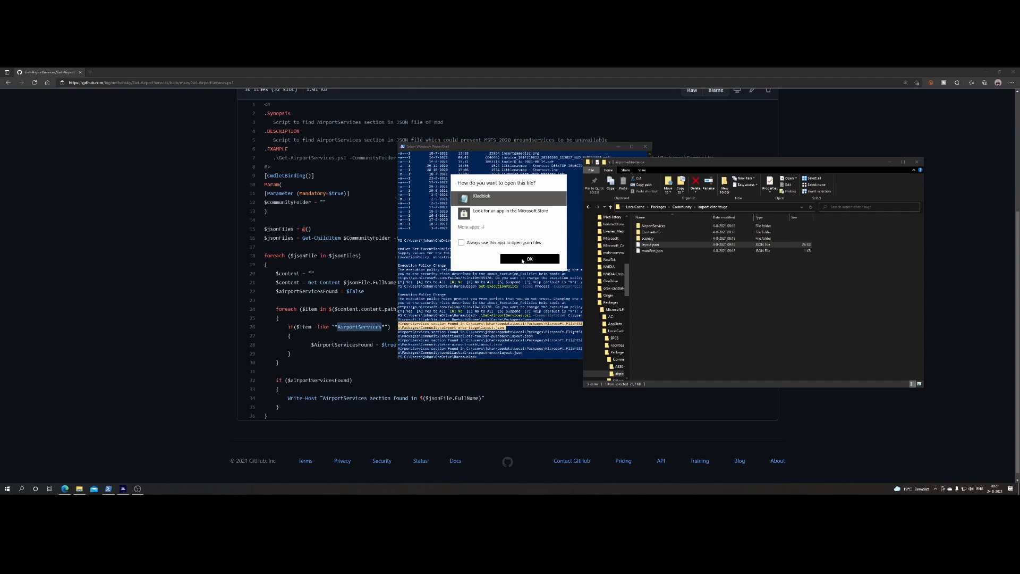
pyautogui.click(528, 259)
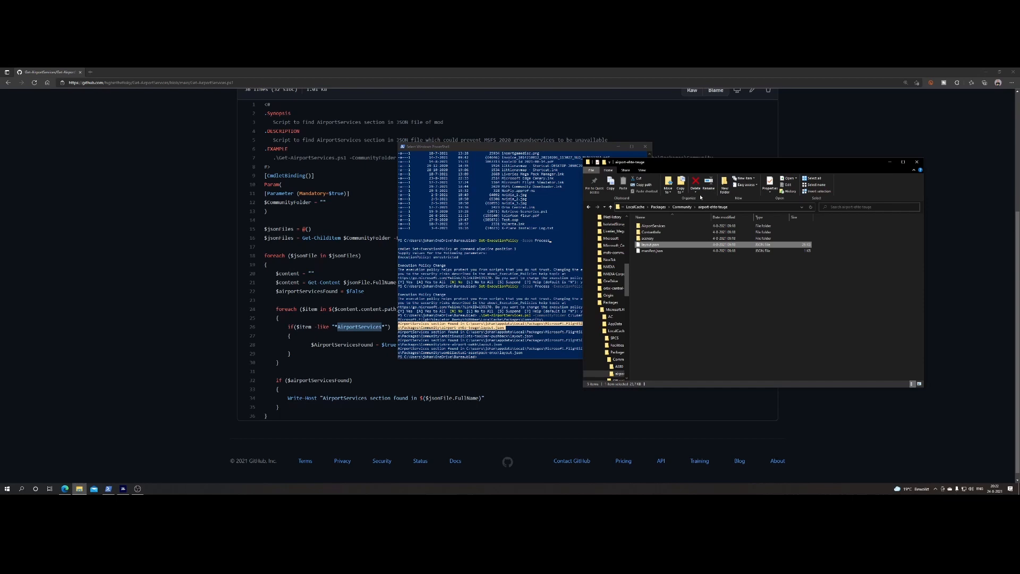
pyautogui.click(652, 225)
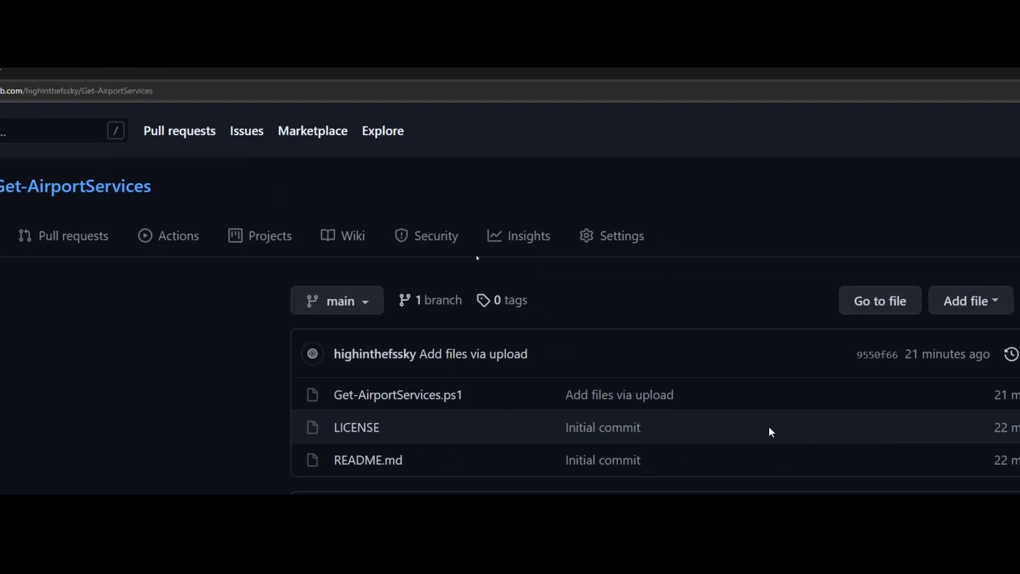
# Step: Open Get-AirportServices.ps1 in the repository and select its whole script text
pyautogui.scroll(-3)
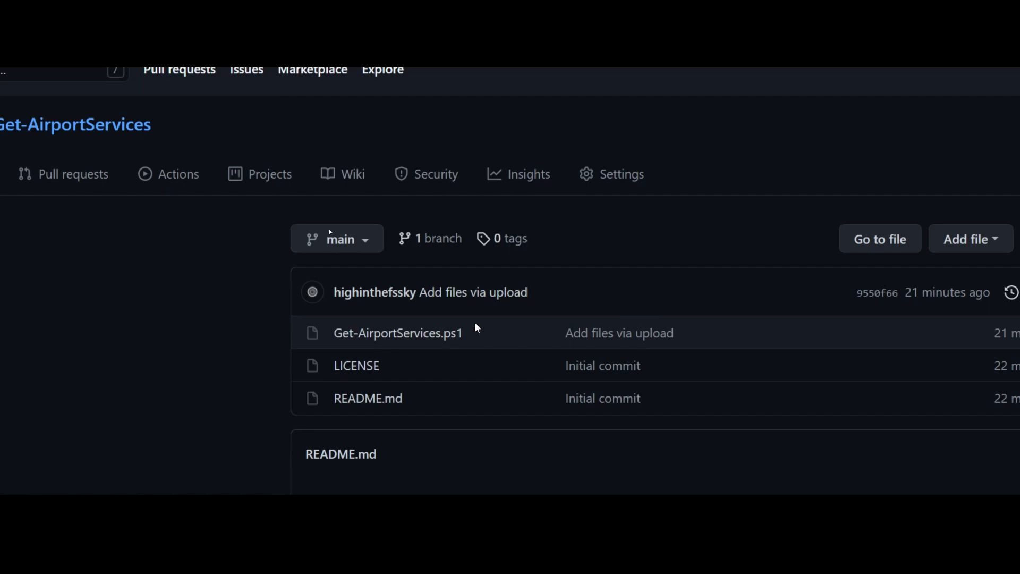
pyautogui.moveTo(404, 316)
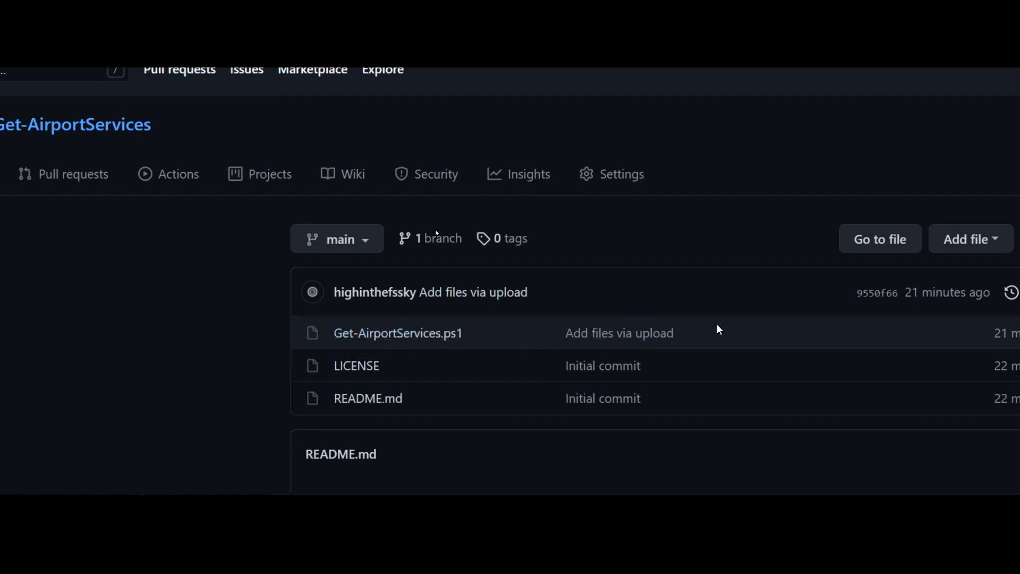
pyautogui.click(397, 332)
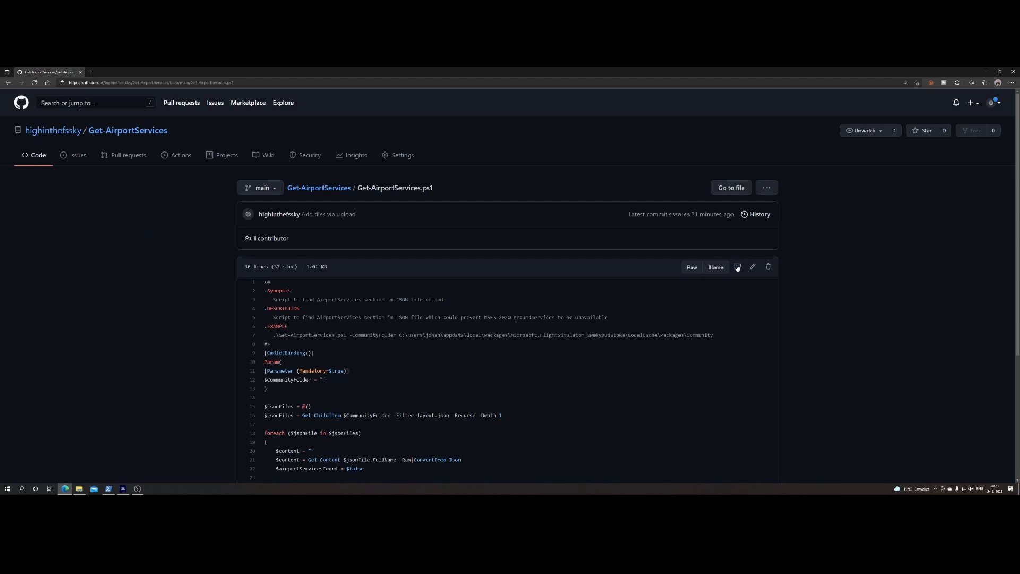
pyautogui.moveTo(736, 267)
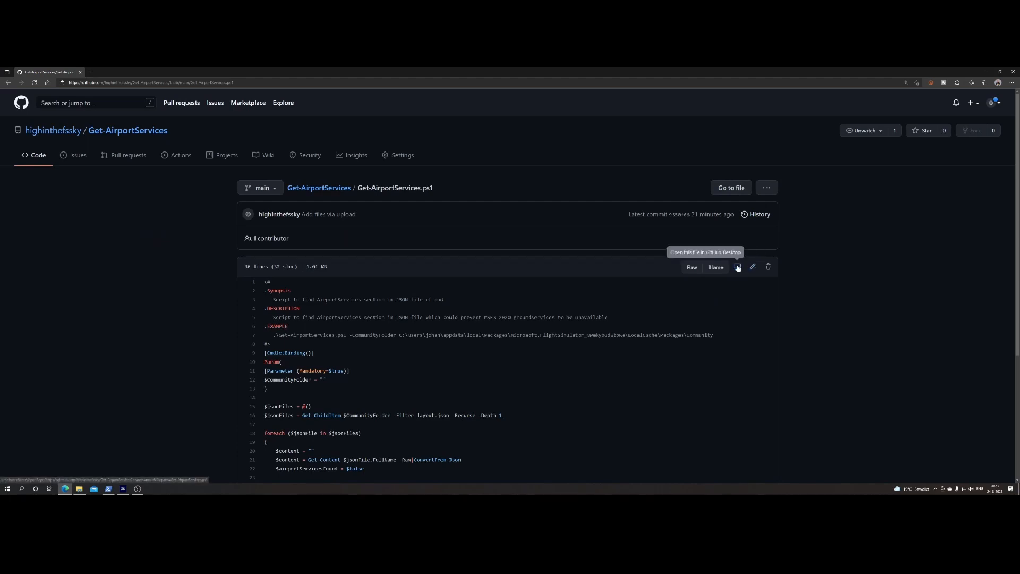
pyautogui.moveTo(739, 268)
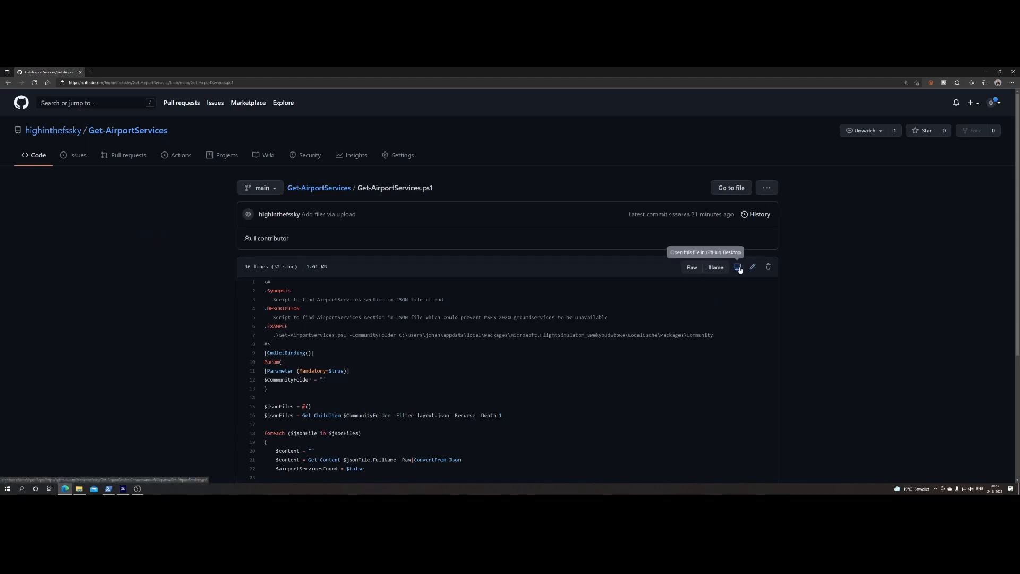
pyautogui.moveTo(752, 266)
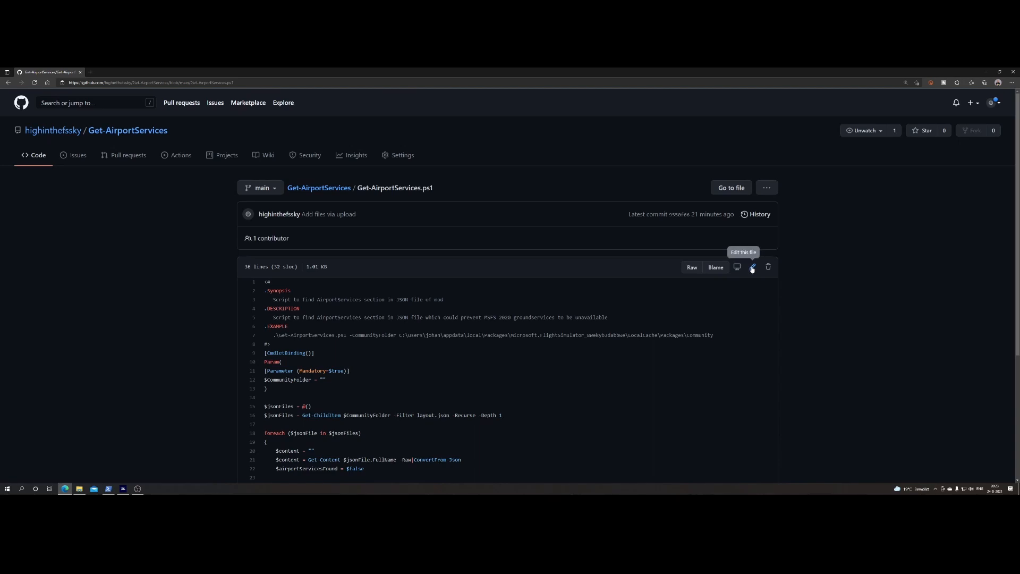
pyautogui.moveTo(767, 268)
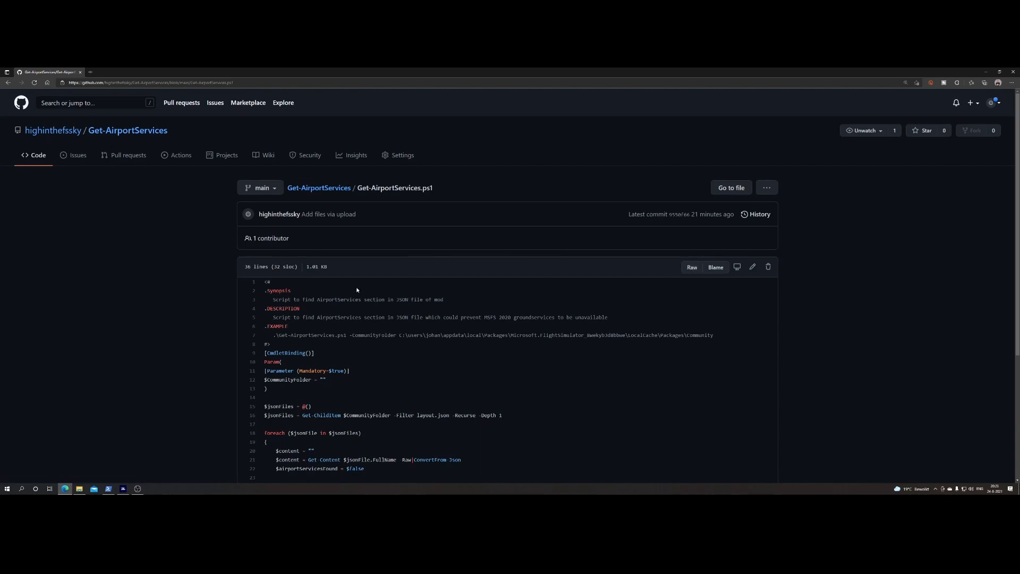
pyautogui.moveTo(266, 281); pyautogui.dragTo(315, 353)
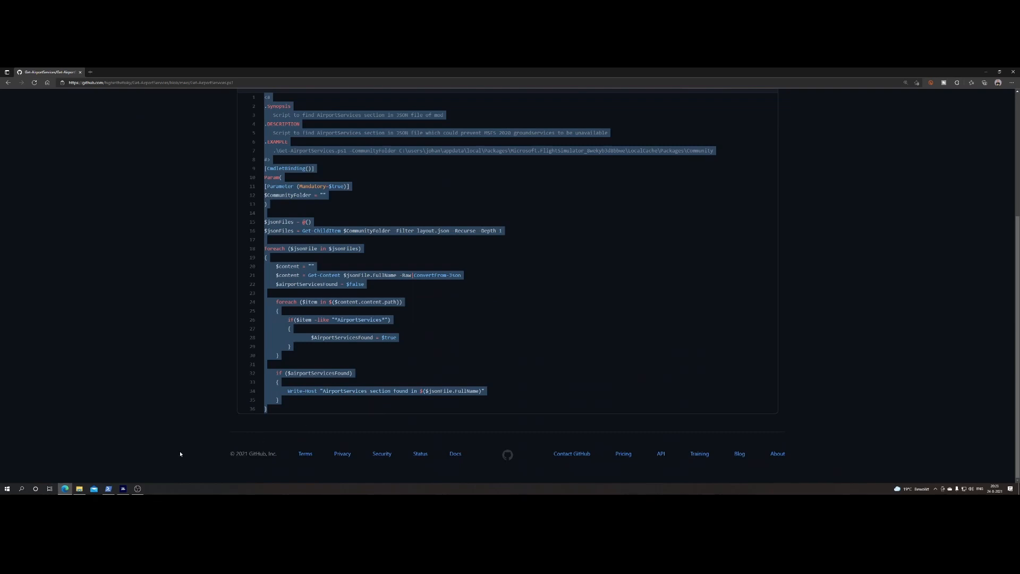
# Step: Paste the script into Notepad and start a Save As named Get-AirportServices.ps1
pyautogui.click(7, 489)
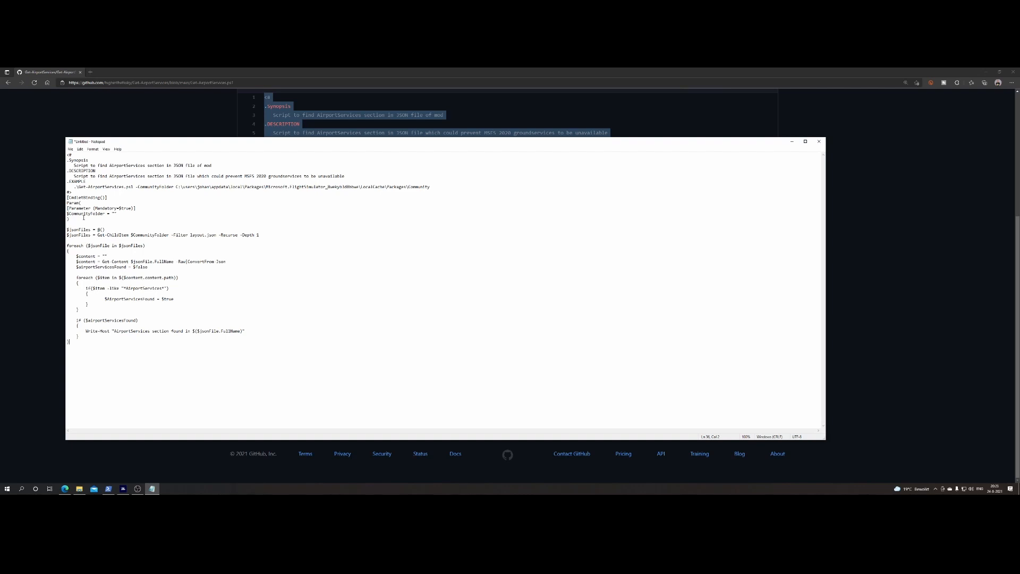
pyautogui.click(70, 149)
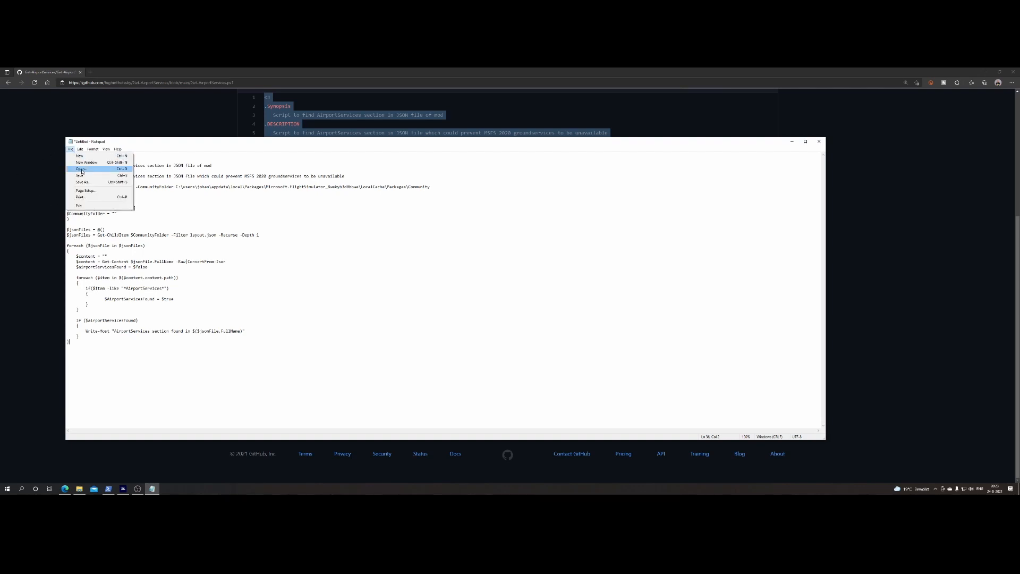
pyautogui.click(83, 181)
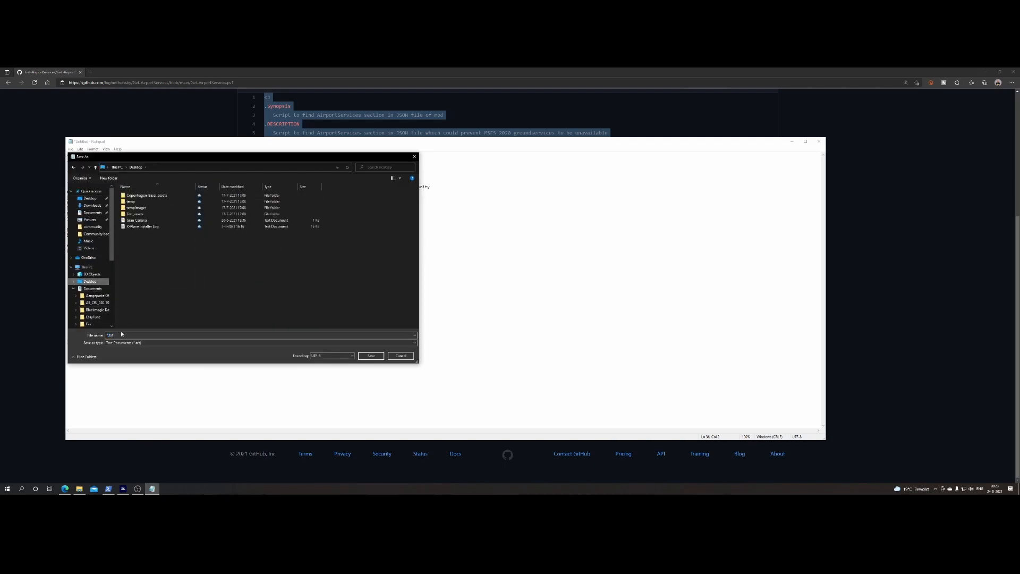
pyautogui.click(261, 343)
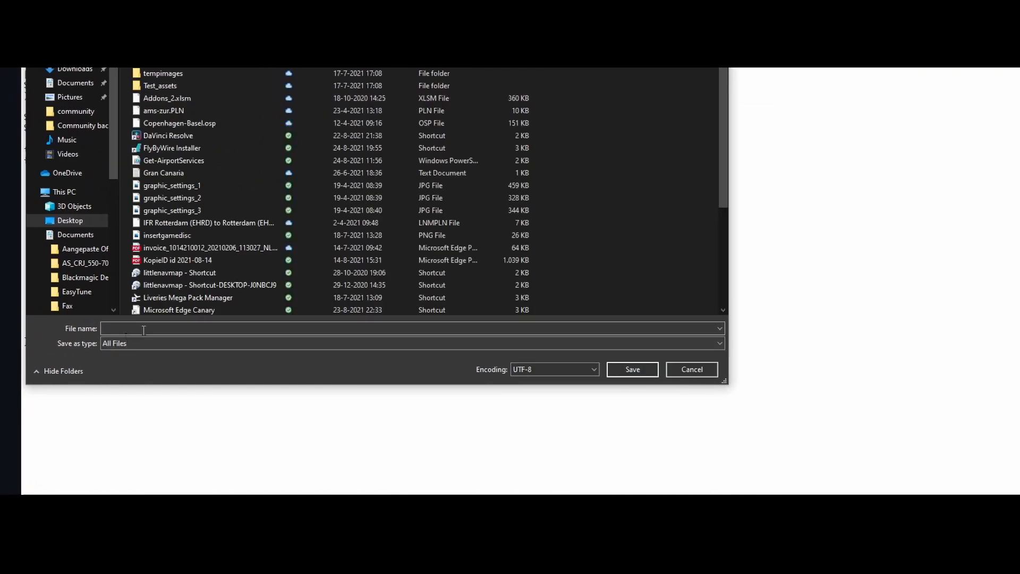
pyautogui.write('Get')
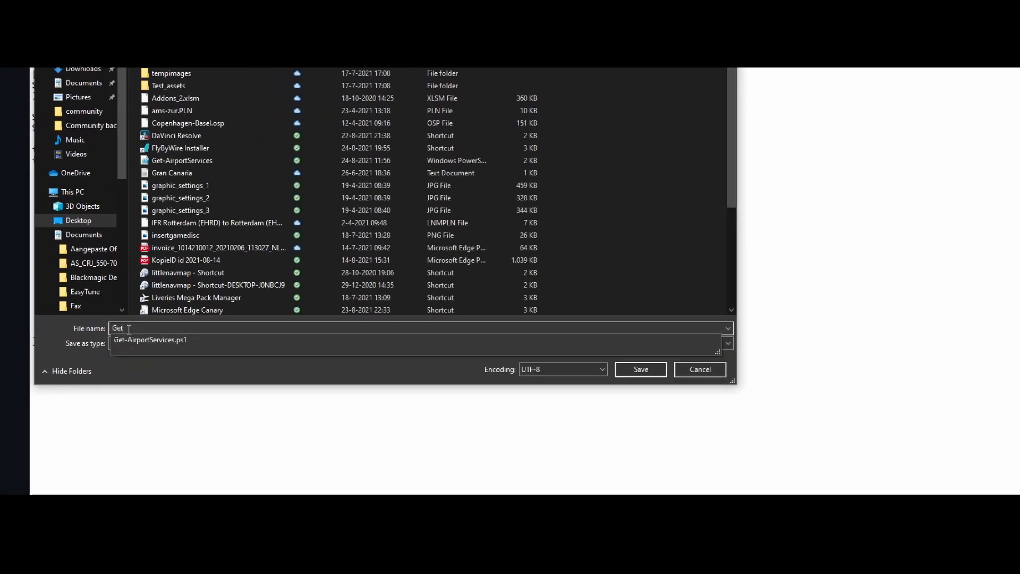